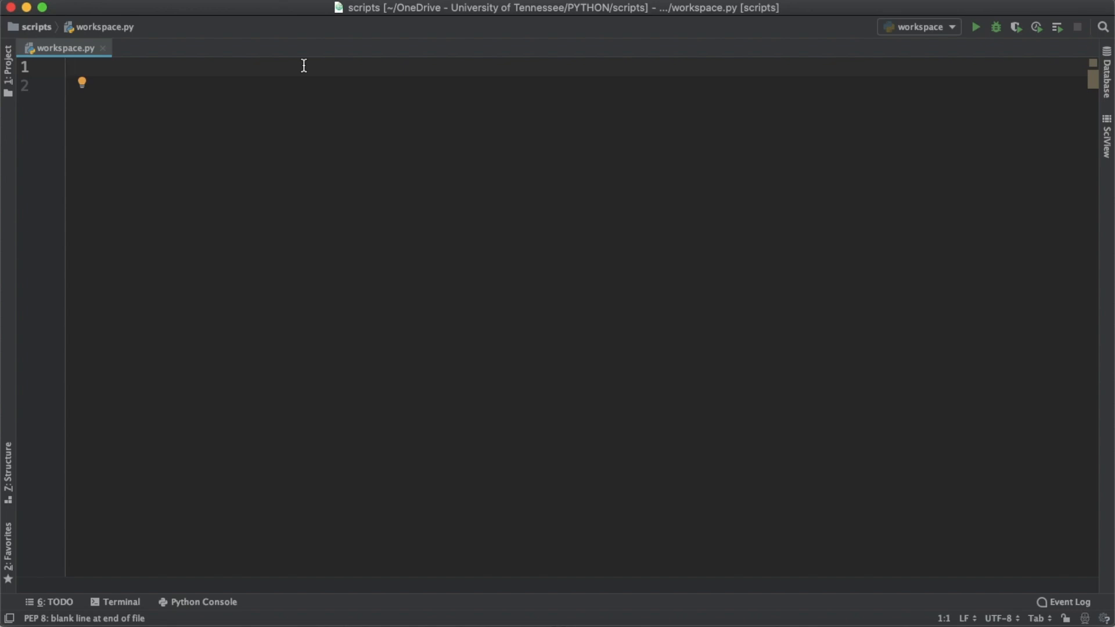
Import pyplot as plt from matplotlib and linspace from numpy
text(from)
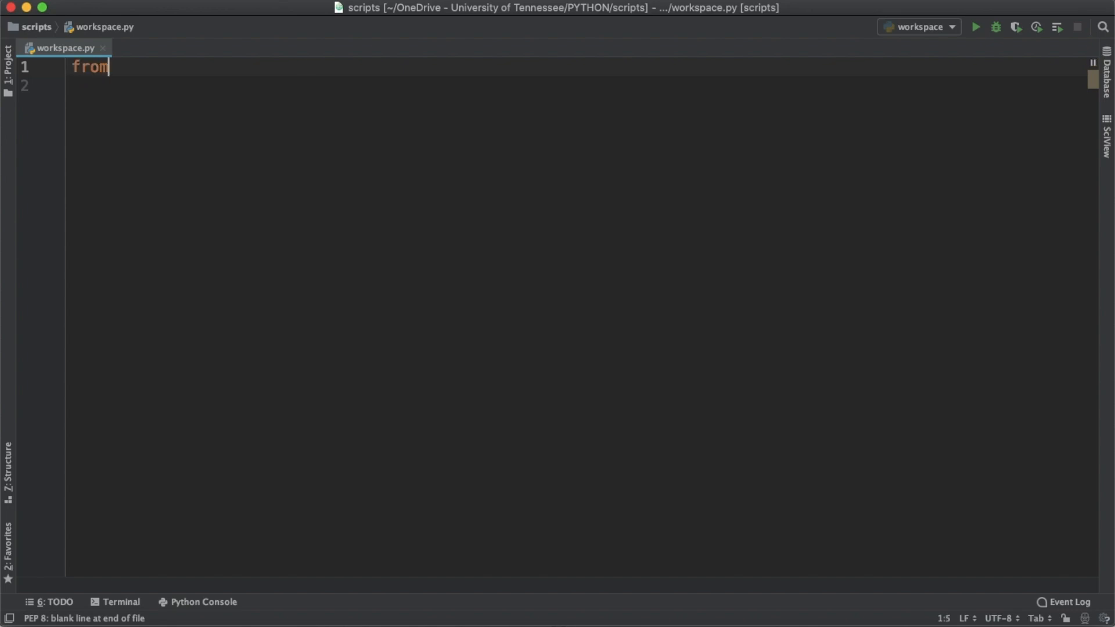
text(matplotlib)
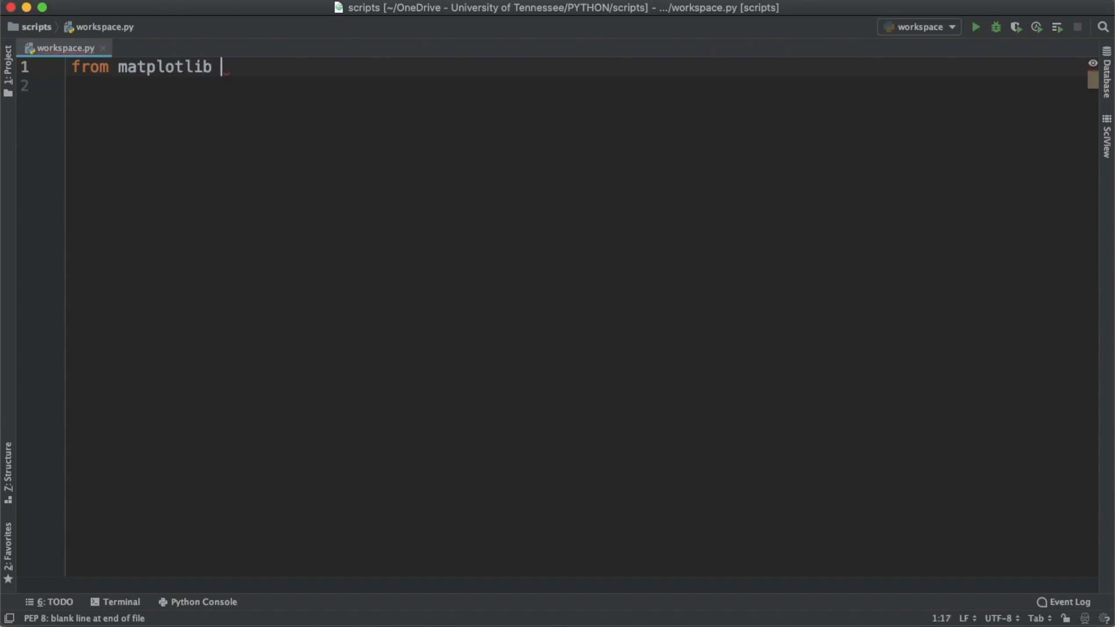
text(import pyplt)
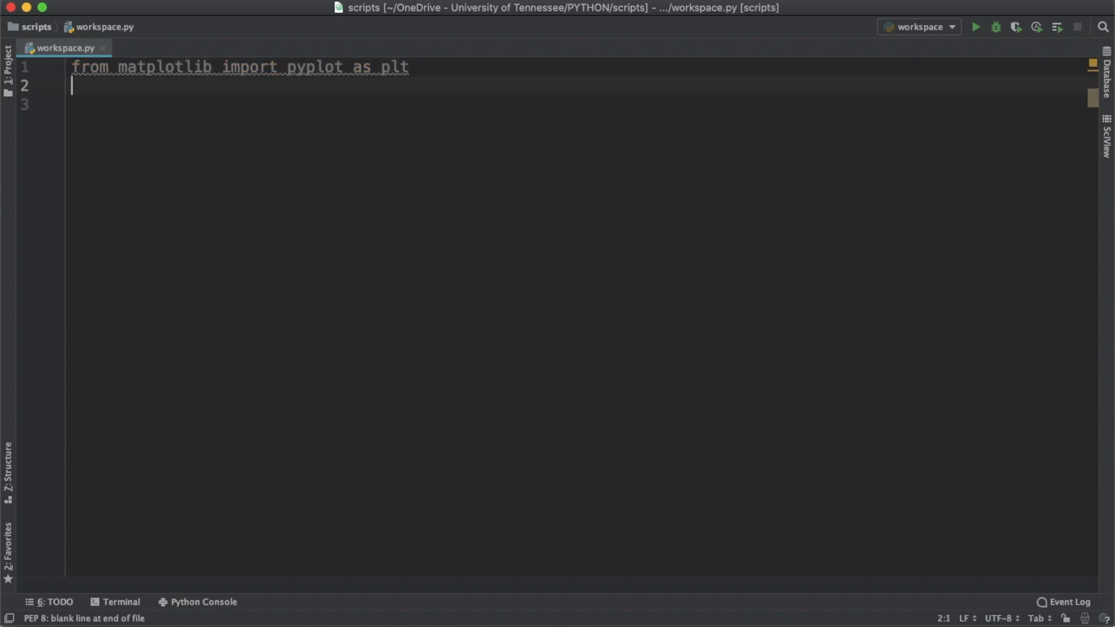
text(from numpy in)
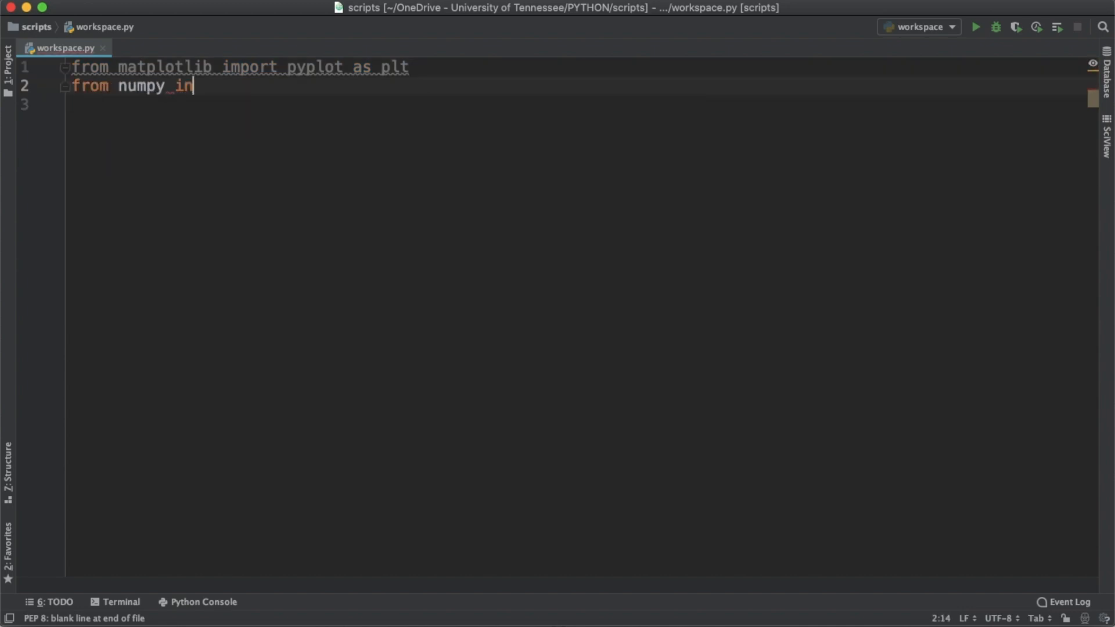
text(port linspace)
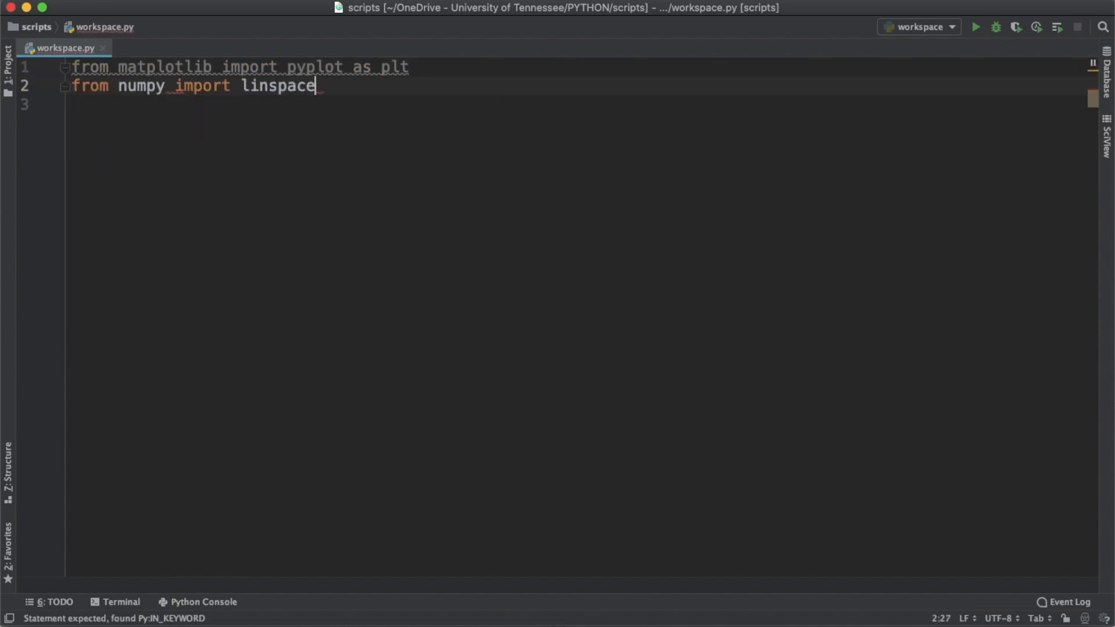
Import log, pi and sin from math
text(from math)
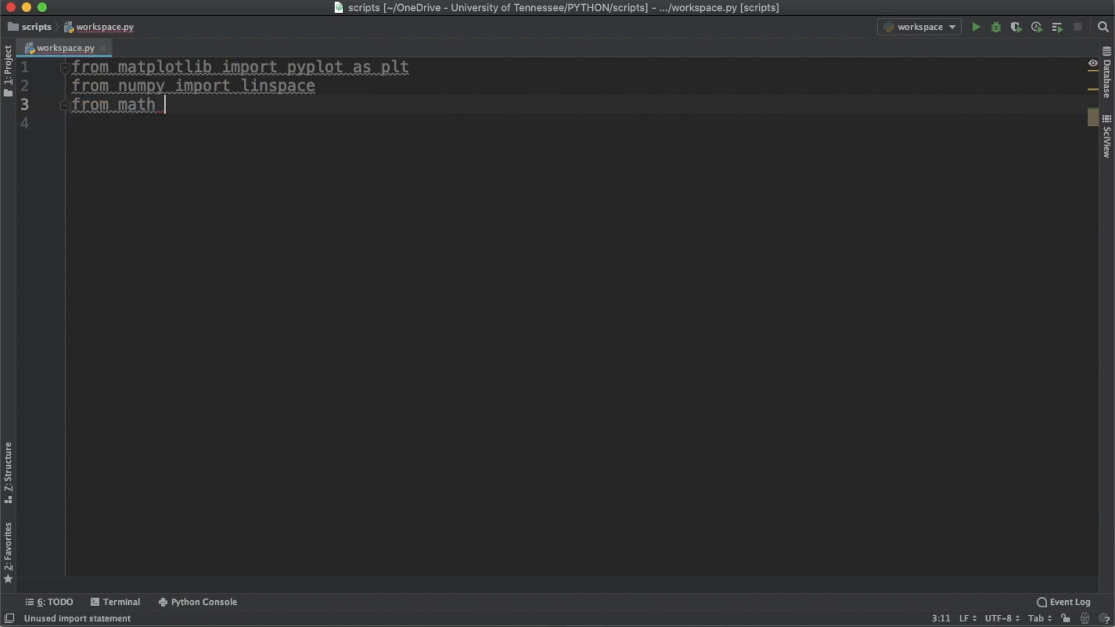
text(import log, pi)
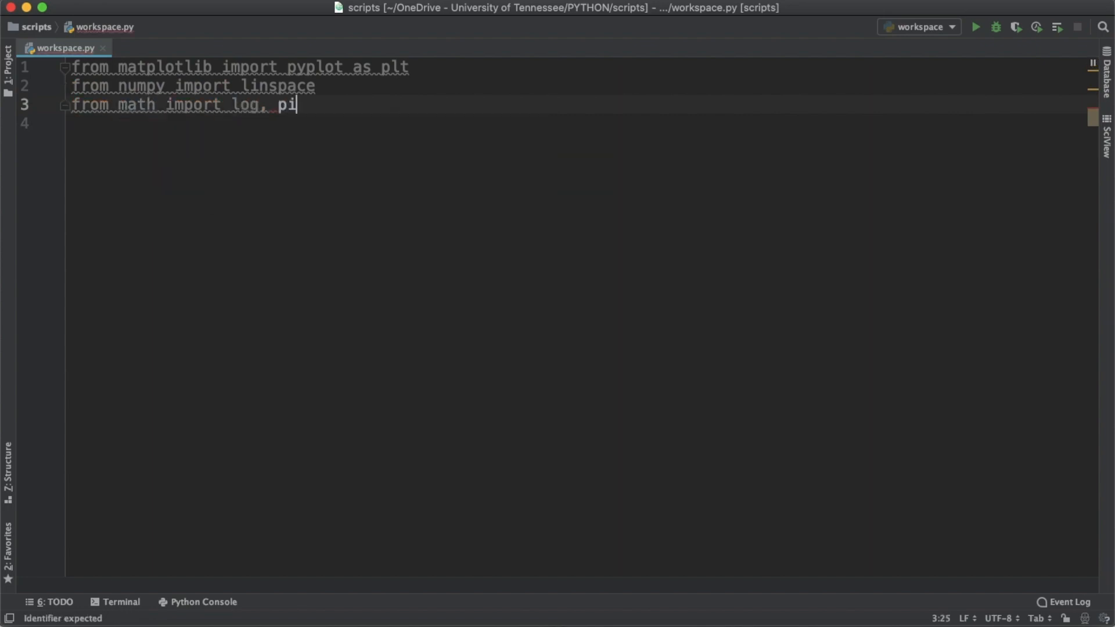
text(, sin)
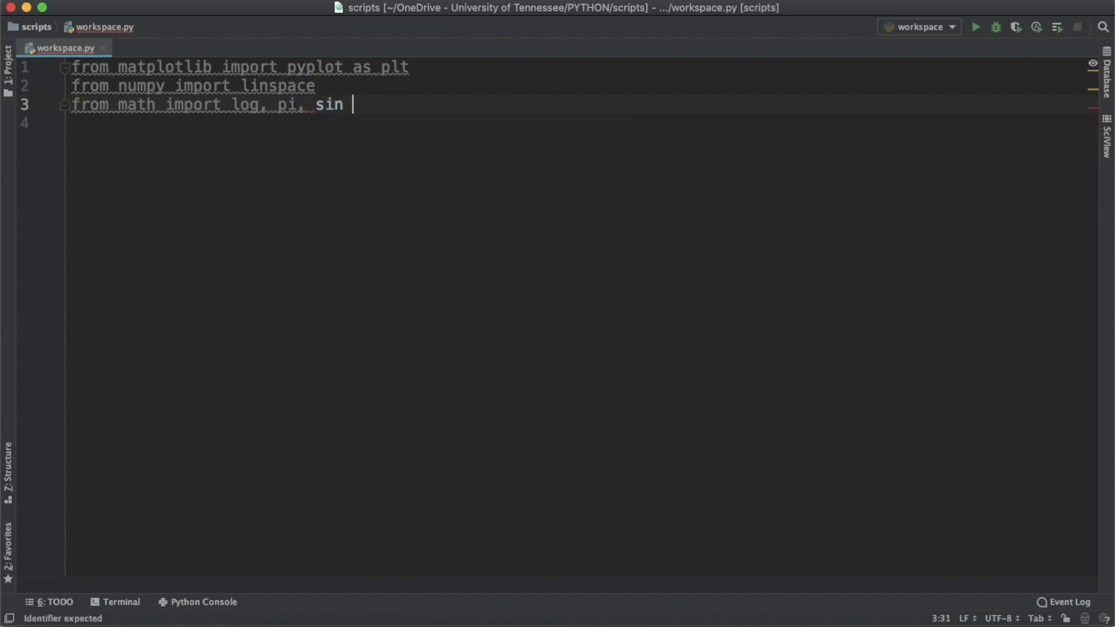
key(enter)
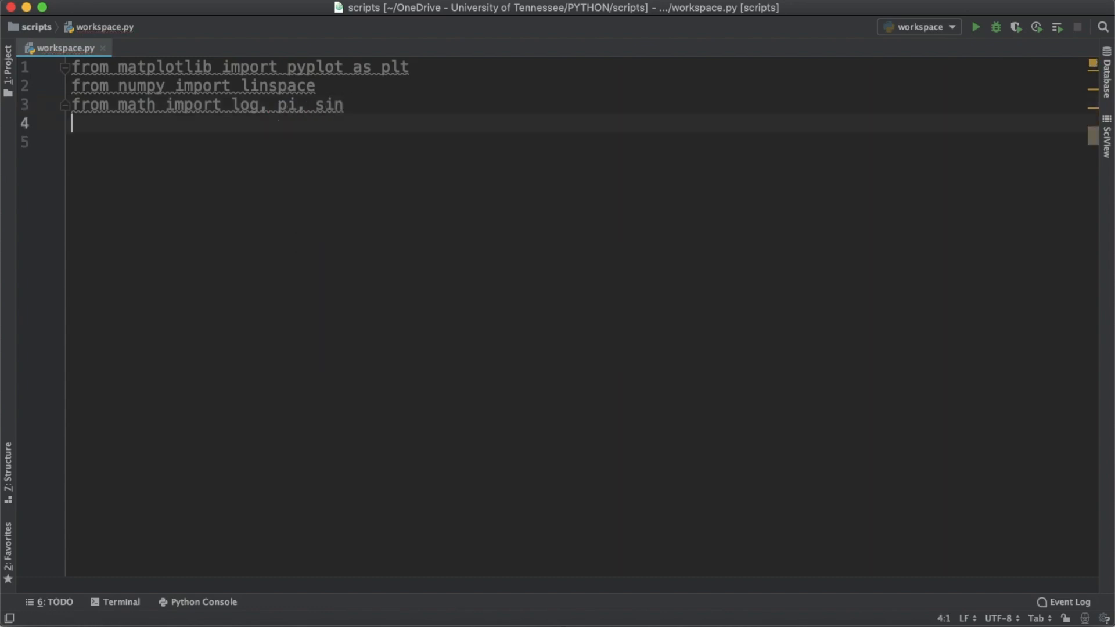
Import simps from scipy.integrate and random from the random module
text(from scipy.integ)
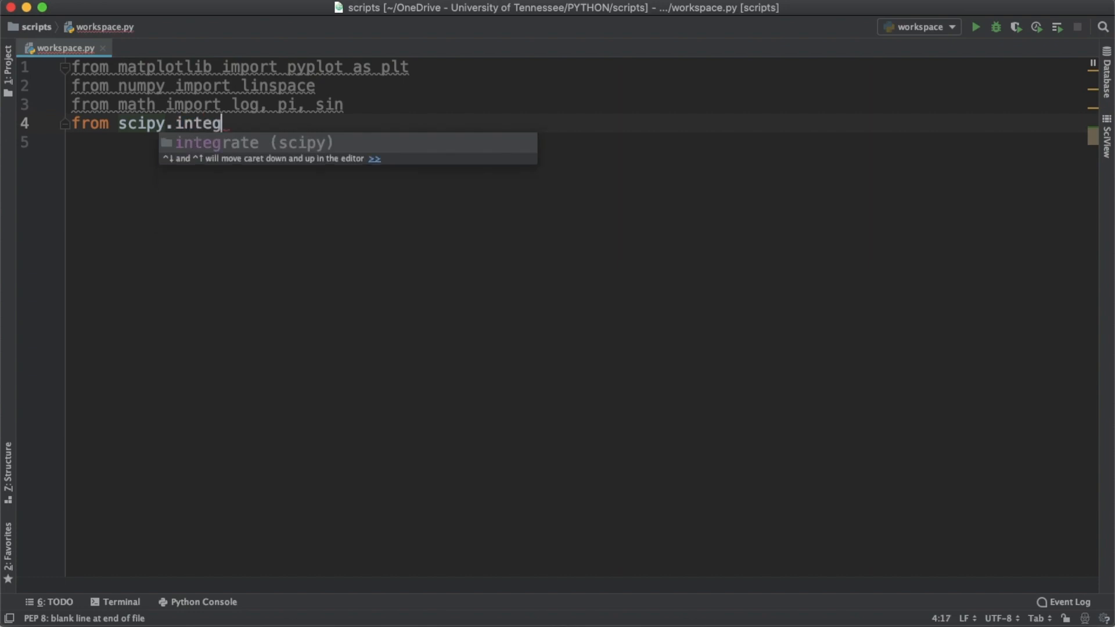
text(rate import simp)
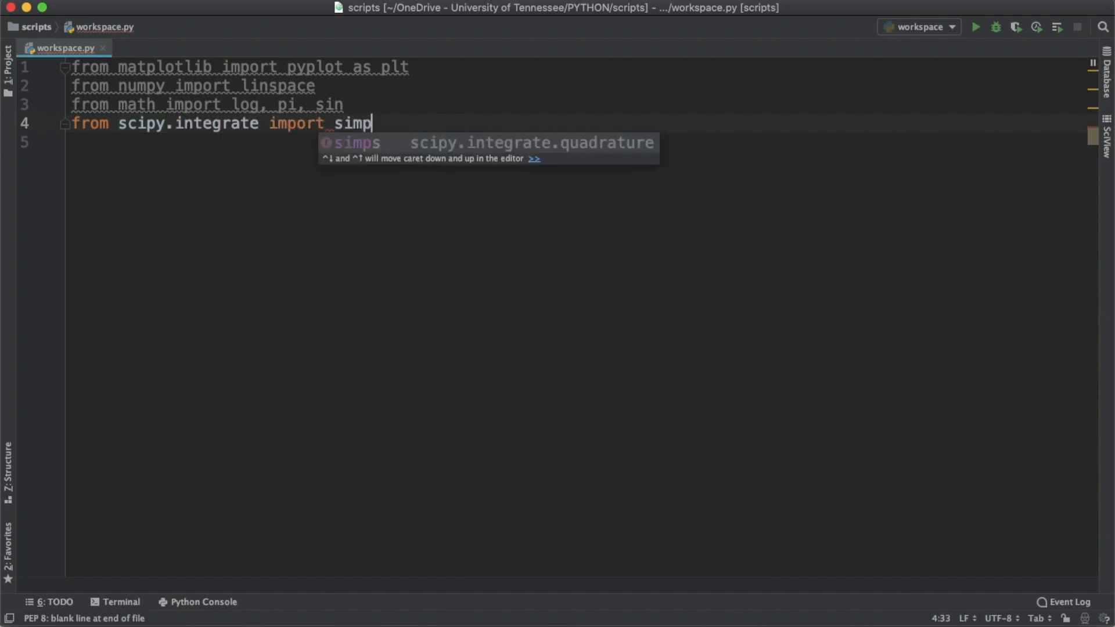
text(s)
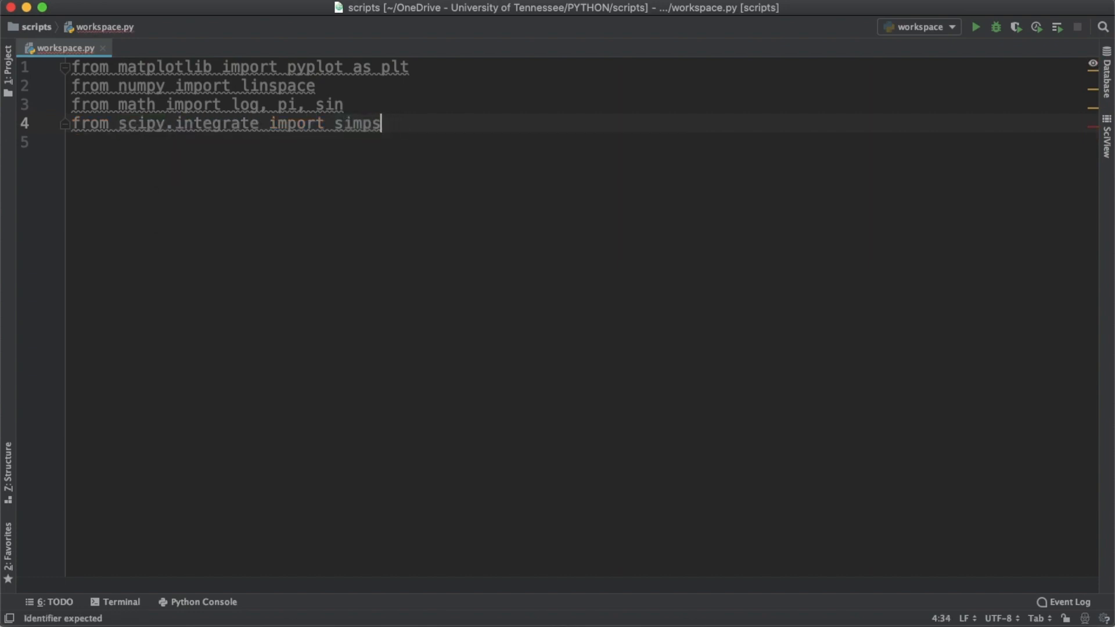
text(from random import random)
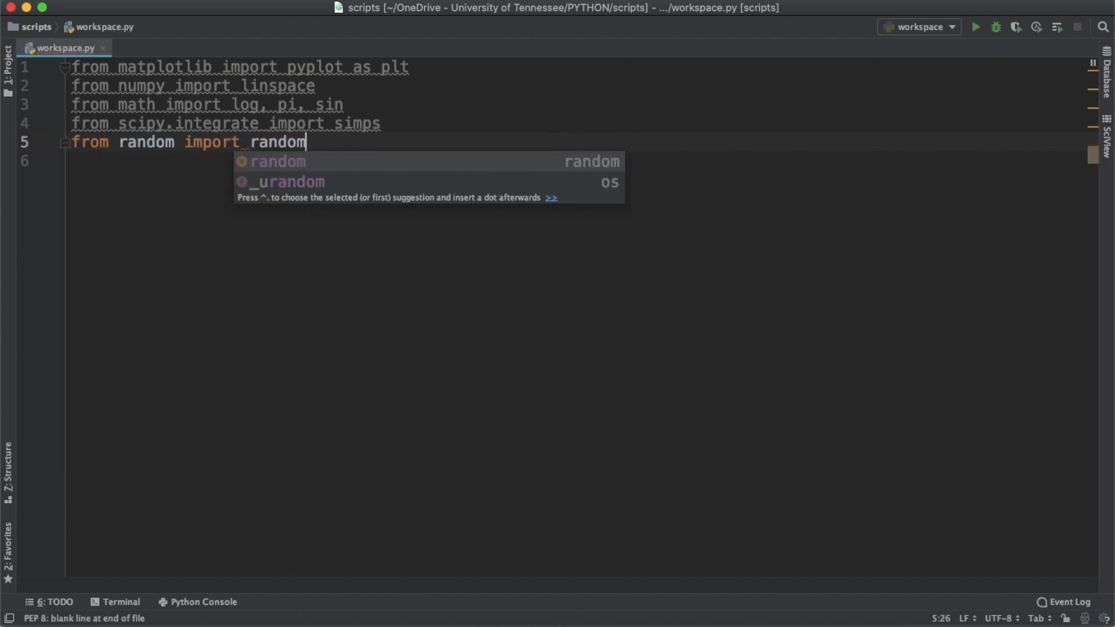
key(enter)
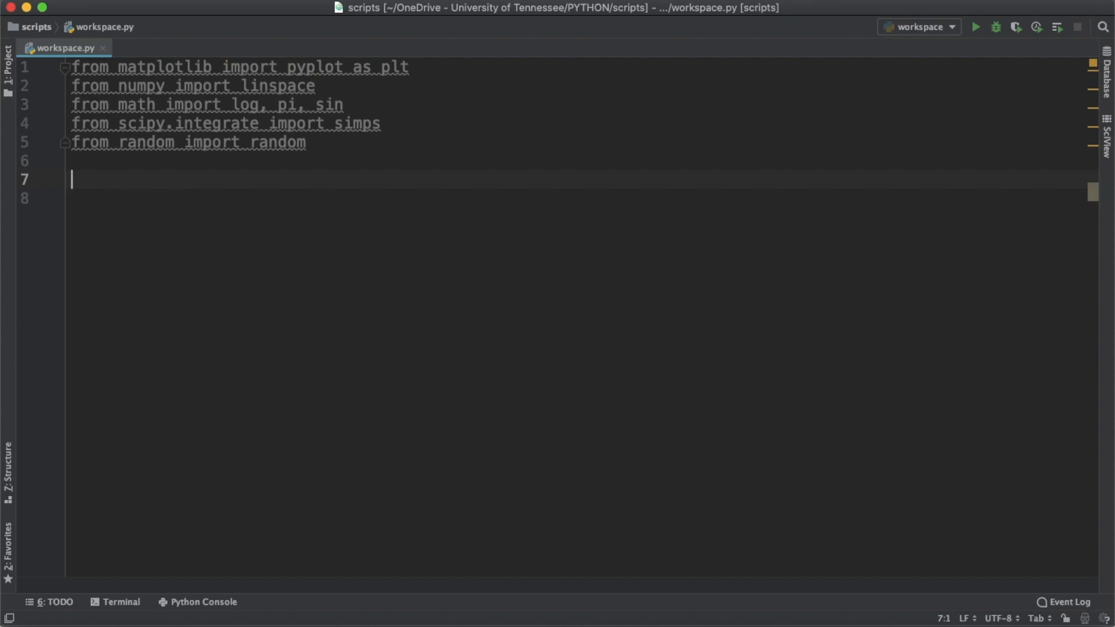
Define t = linspace(0.001, 2*pi, 1000) and start the empty list y
text(t = linspace()
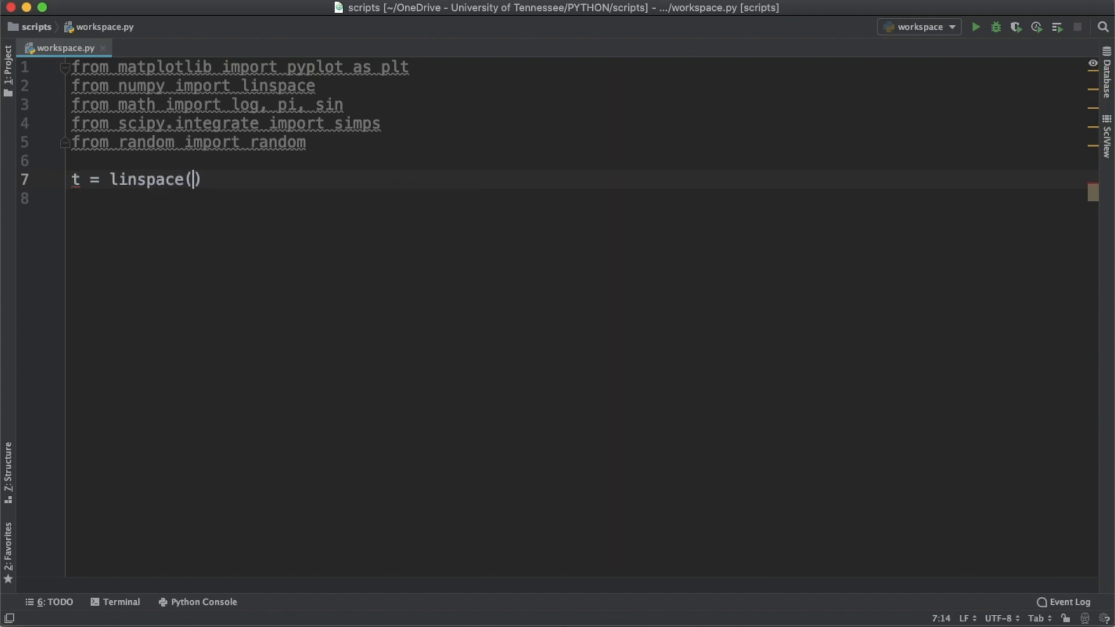
text(0.001,)
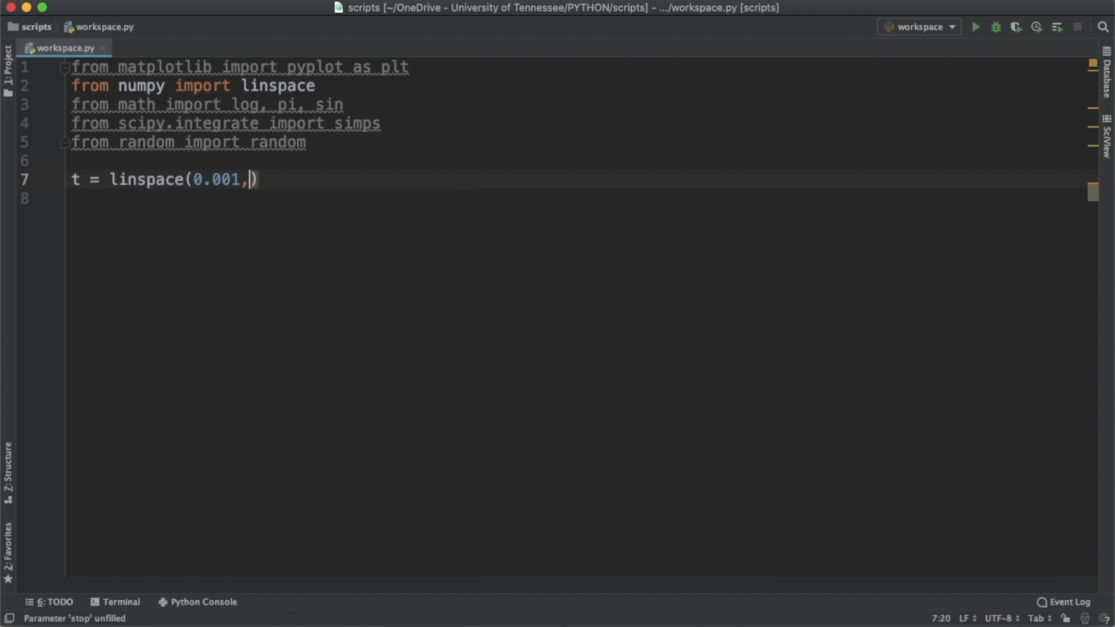
text(2*pi,)
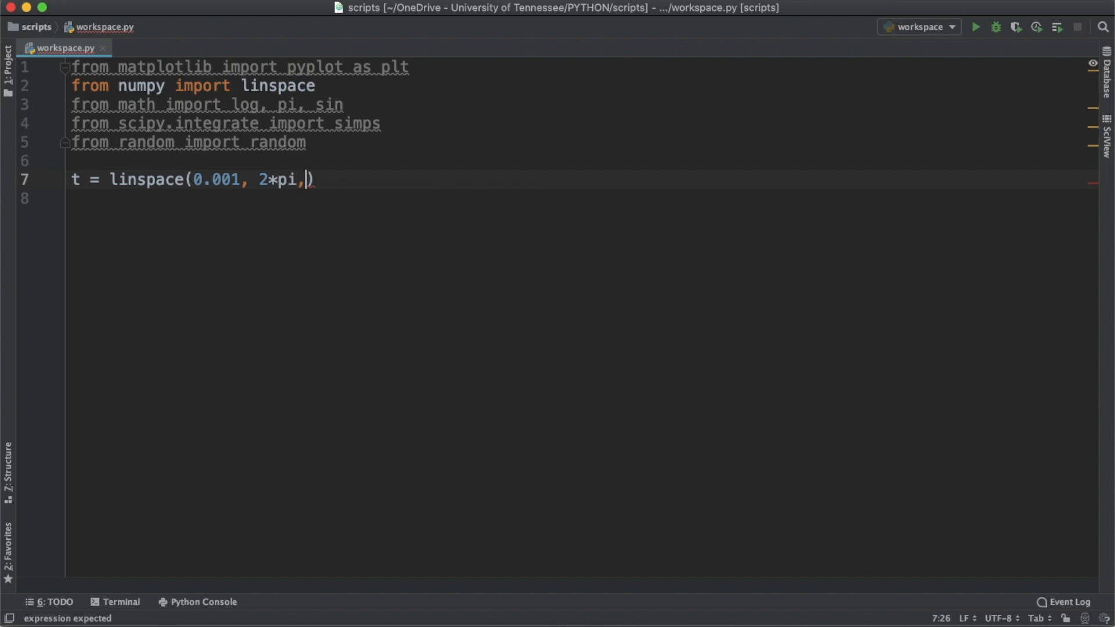
text(1000))
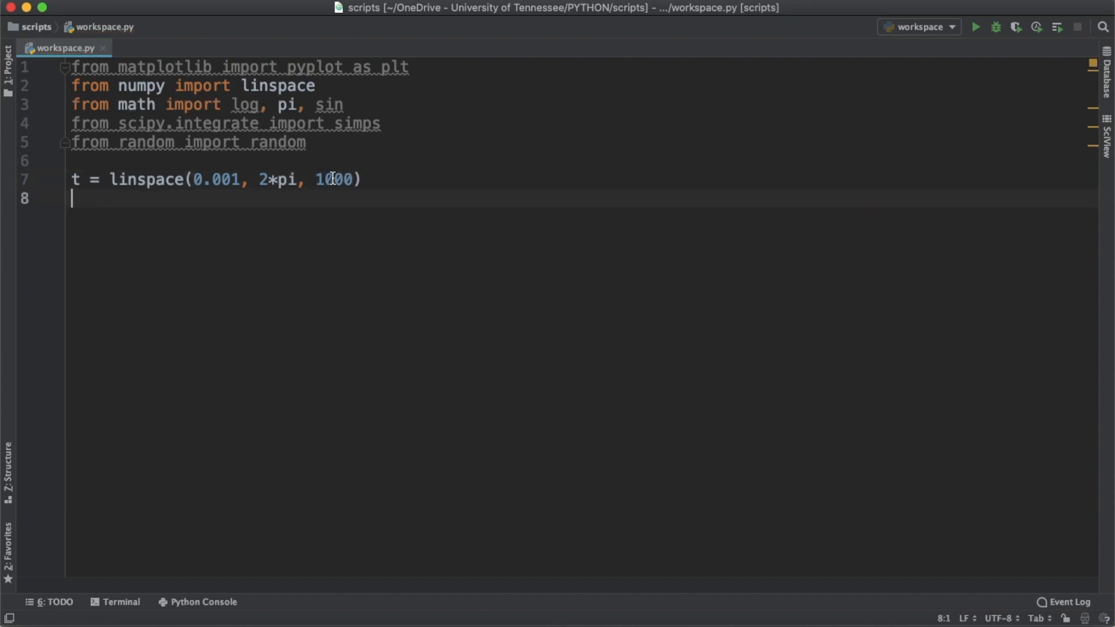
text(y = [)
text(for x in t:)
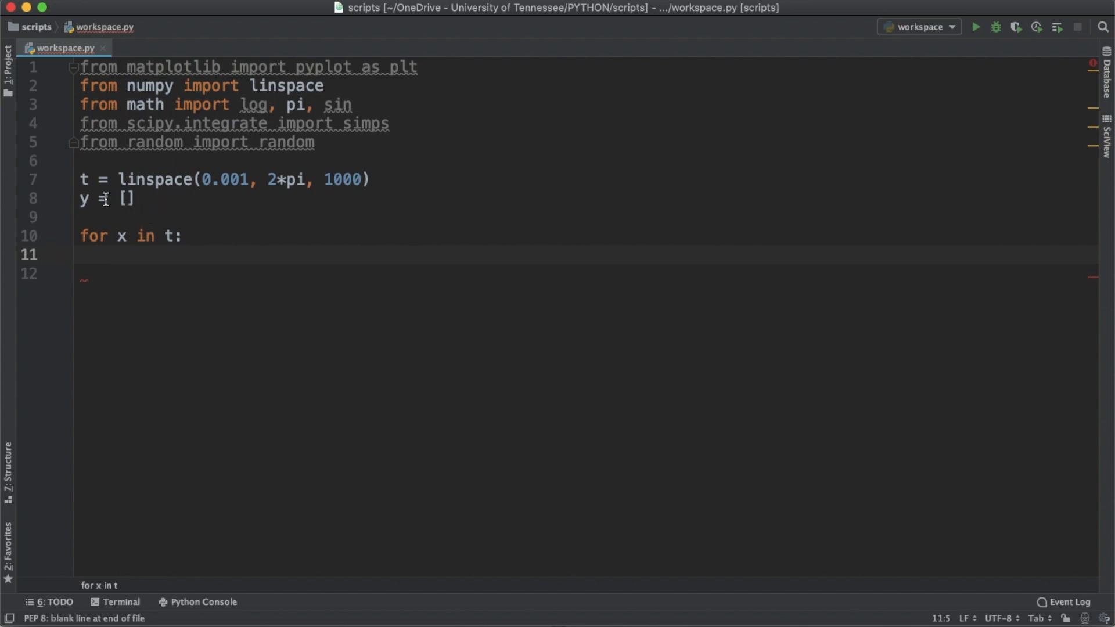
mouse_move(170, 179)
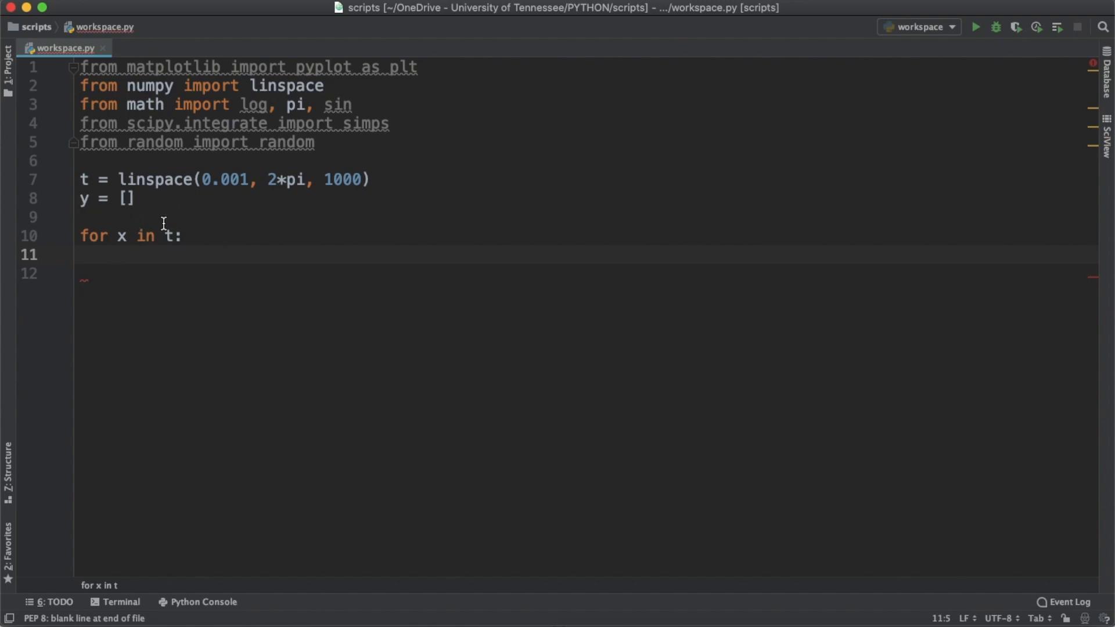
Compute var = log(x) inside the loop and append var to y
text(var = log)
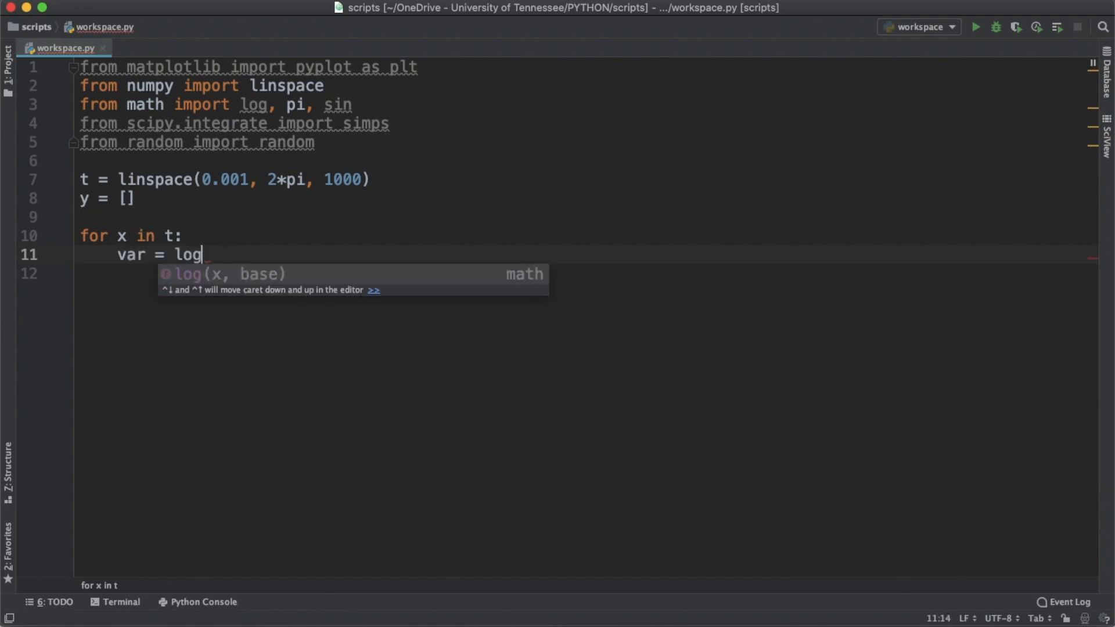
text((x))
click(585, 273)
text(y.append()
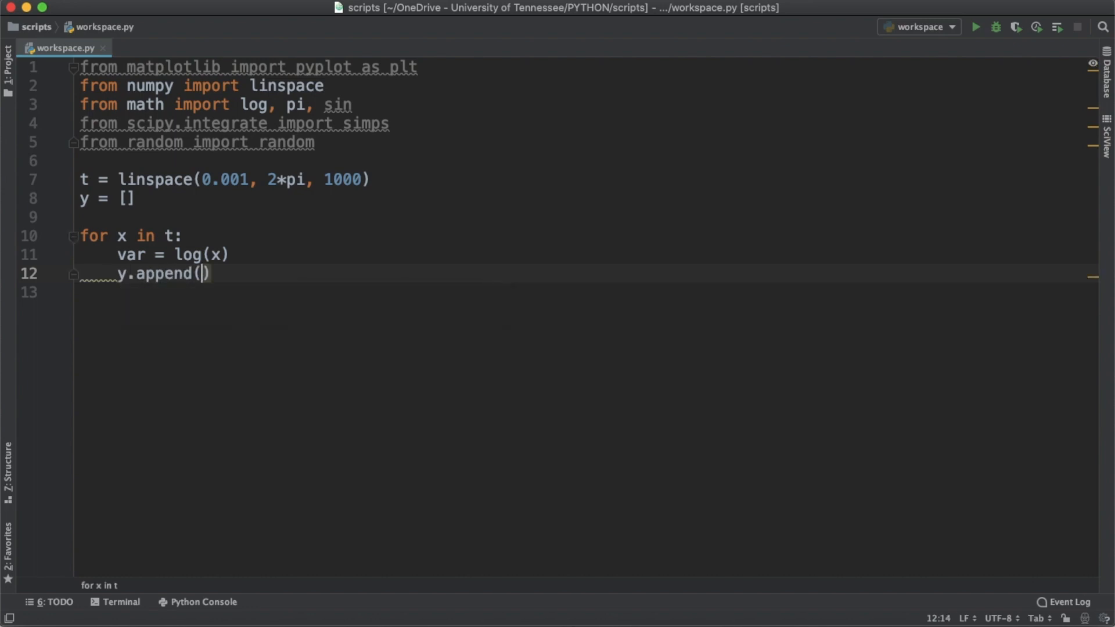
text(var)
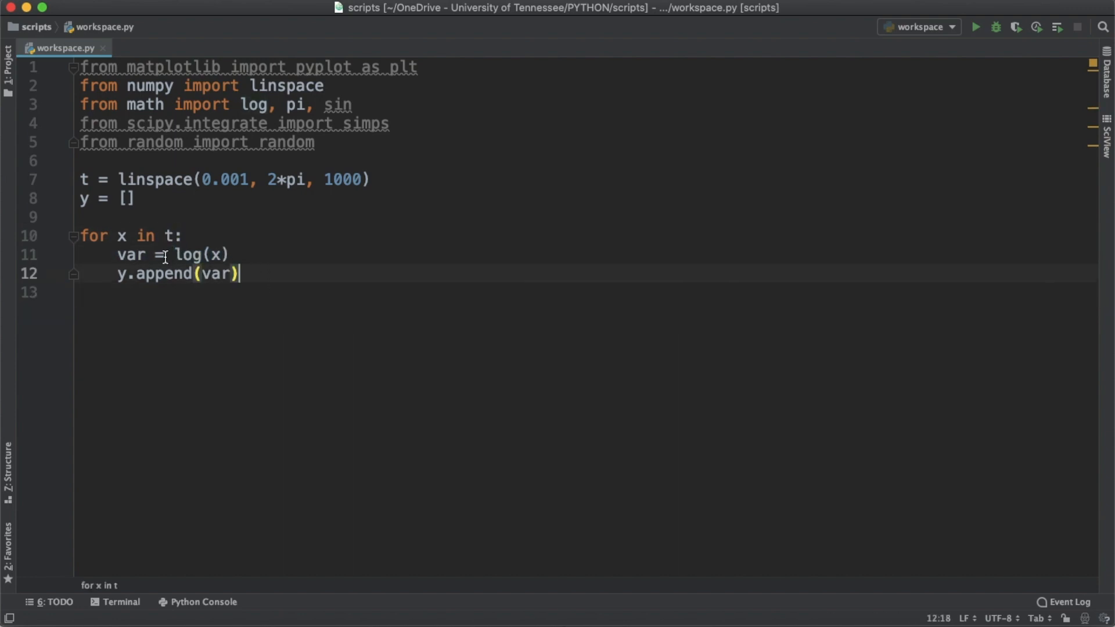
double_click(186, 254)
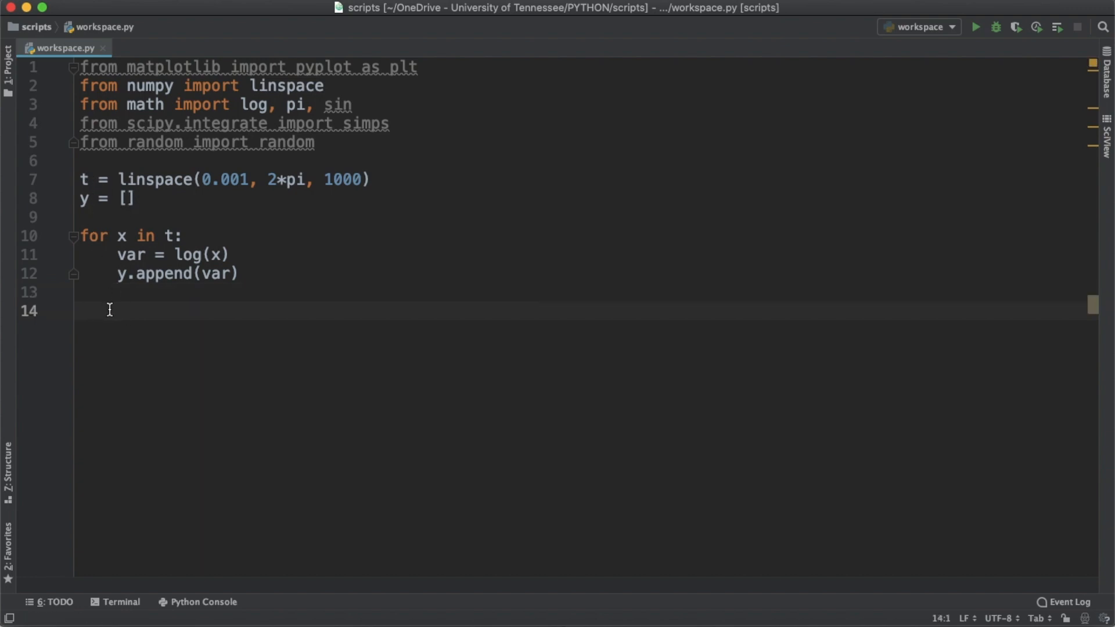
Add plt.plot(t, y) and plt.show(), then run to display the log curve
text(plt)
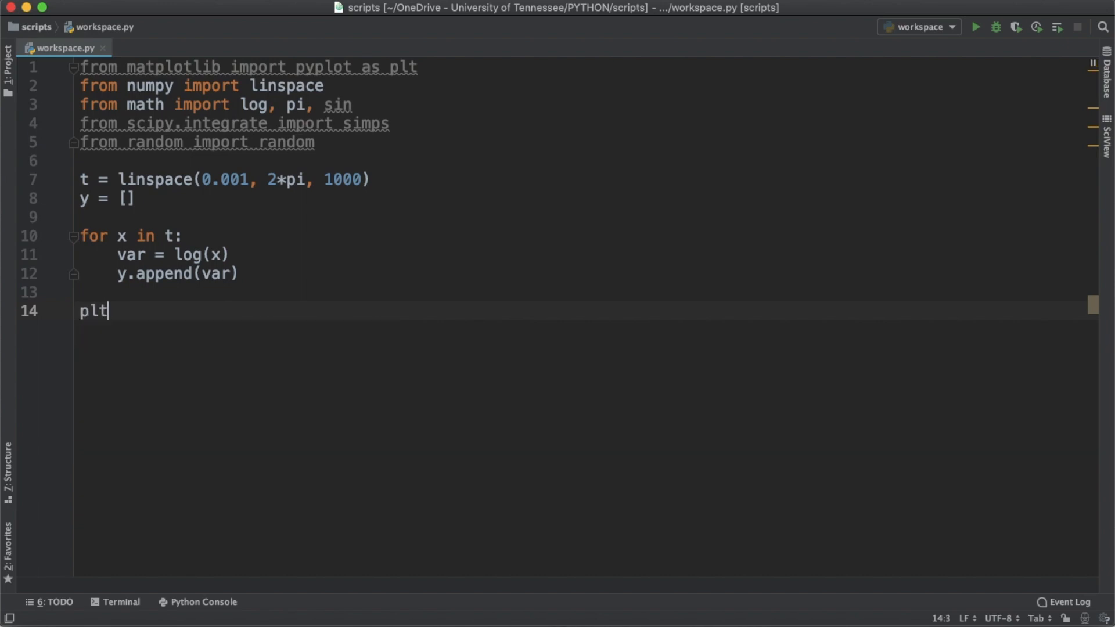
text(.plot(t,)
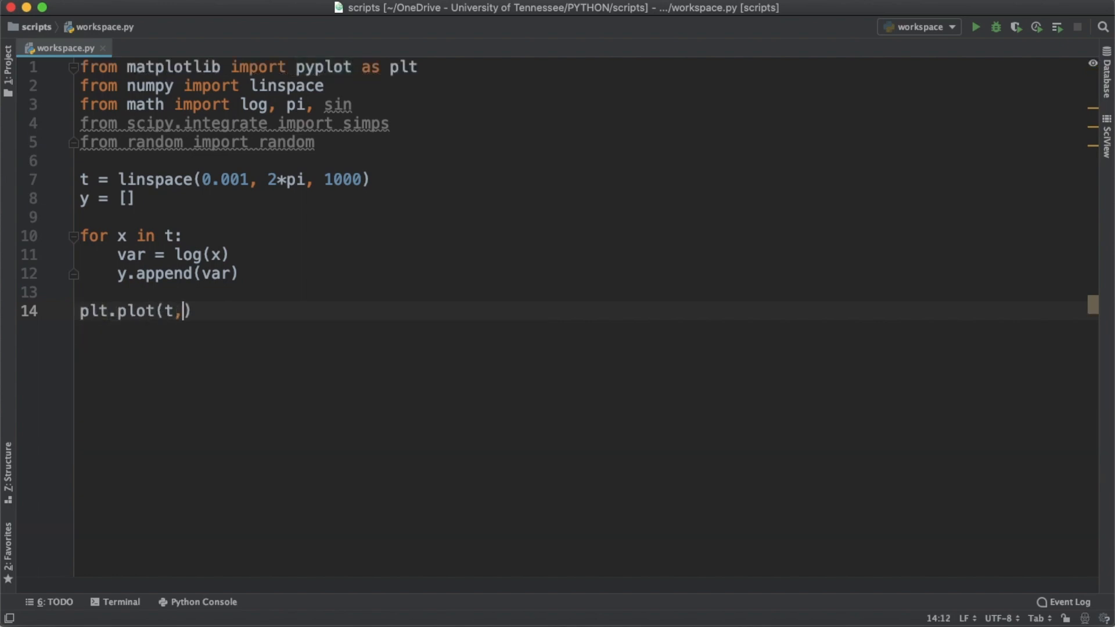
text(y))
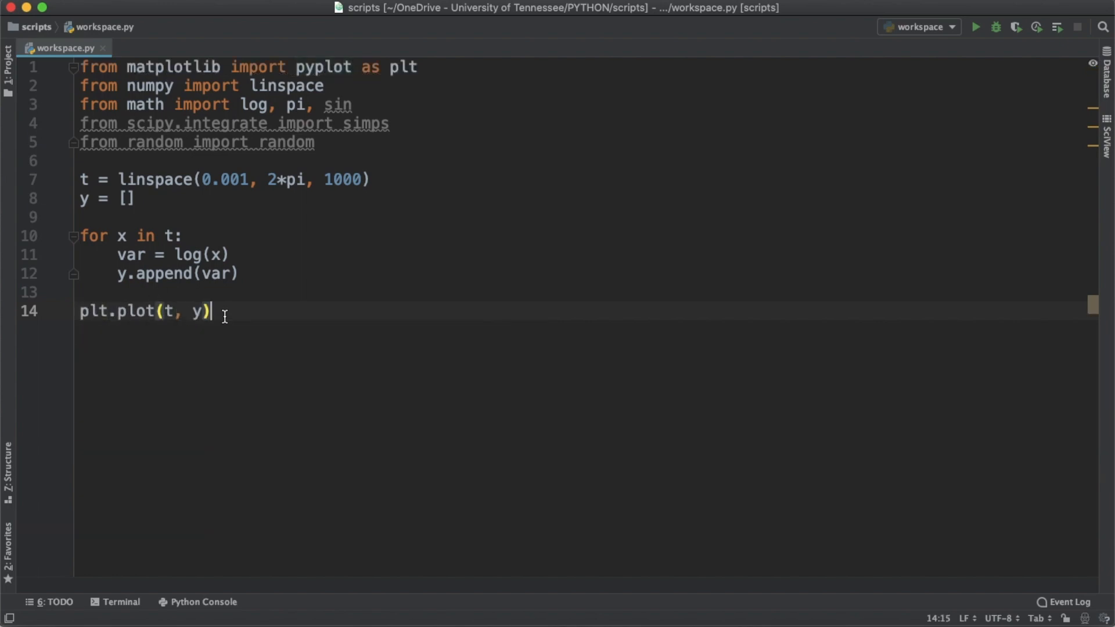
text(plt.show())
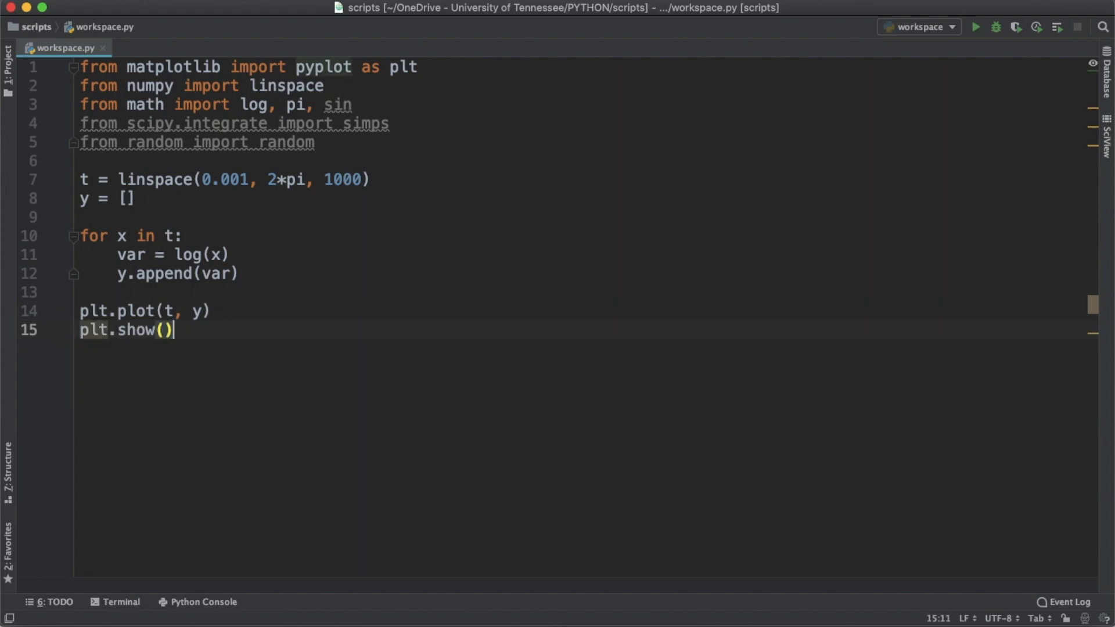
click(975, 27)
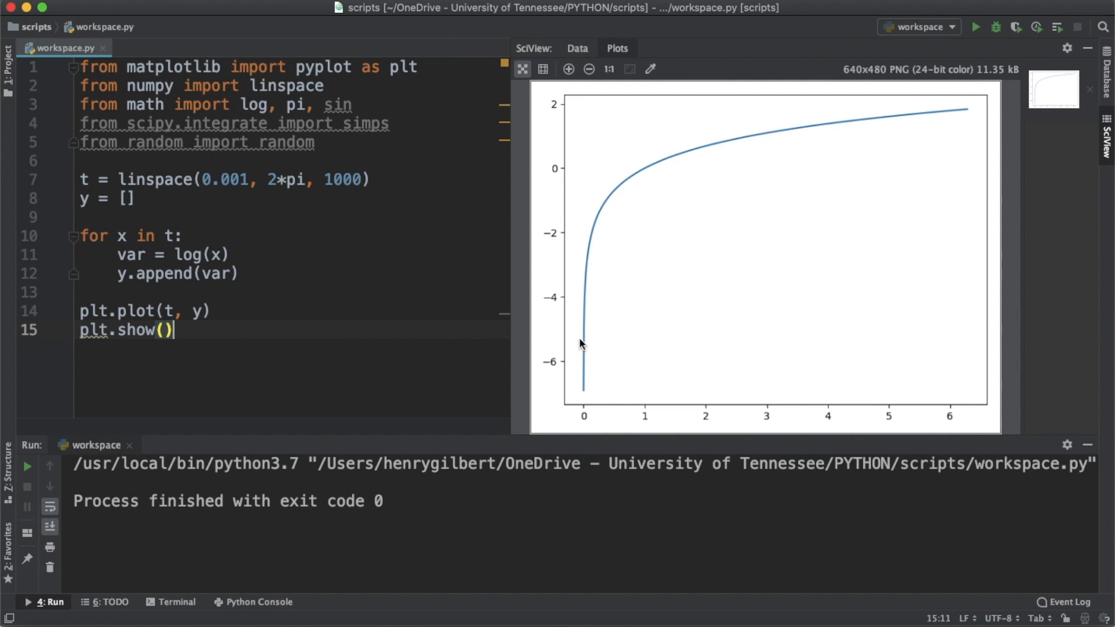
mouse_move(992, 118)
text(area = simps()
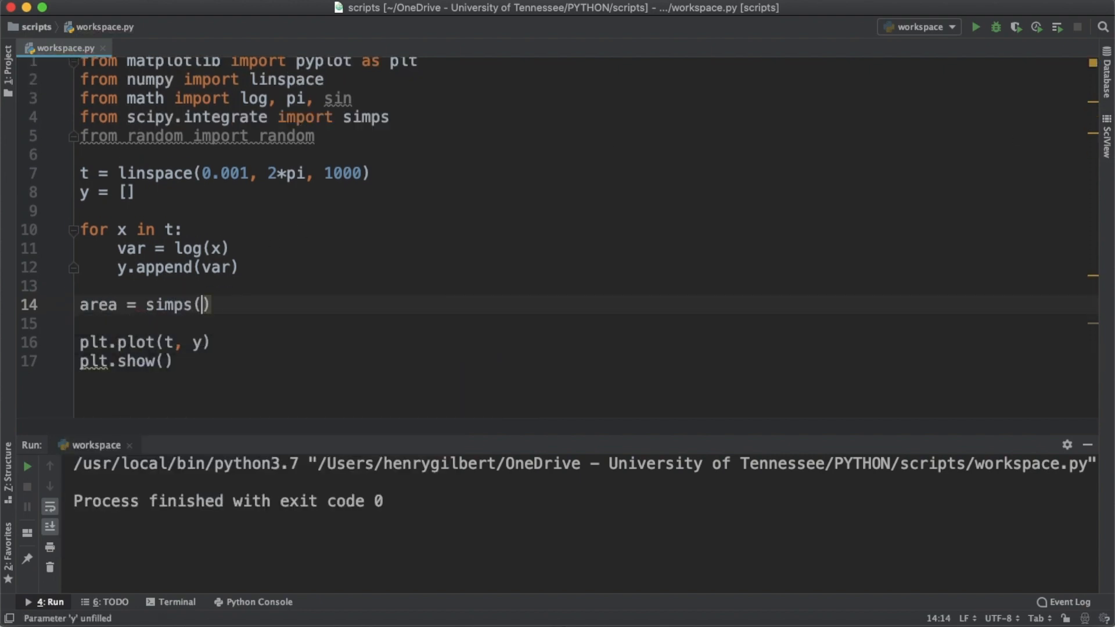
Complete area = simps(y, t), add print(area) and run, giving 5.271099748535801
text(y,)
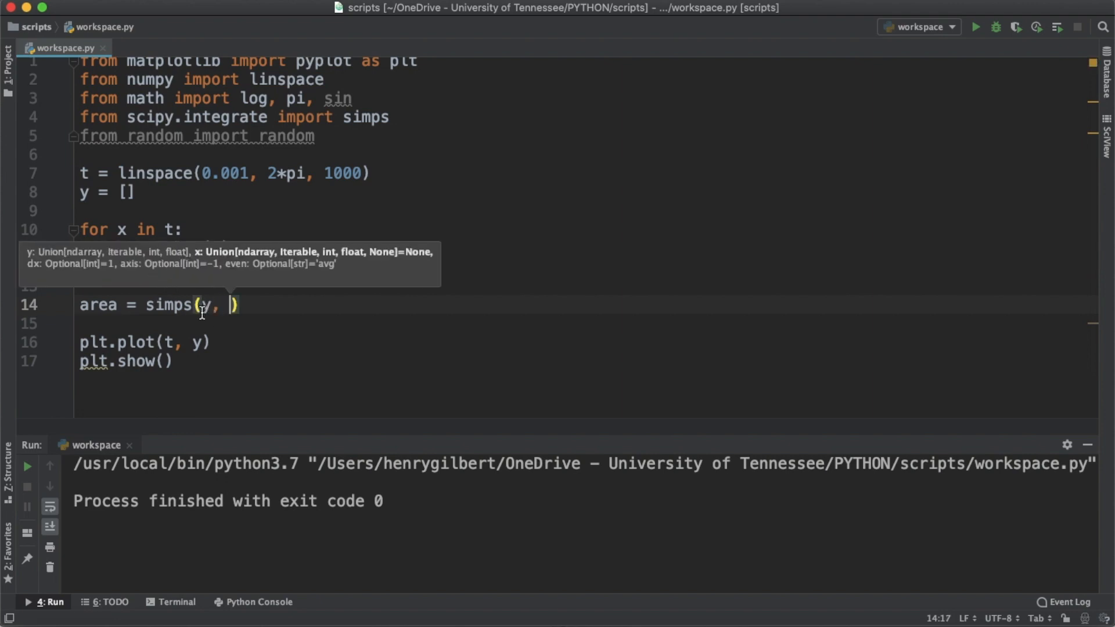
text(t)
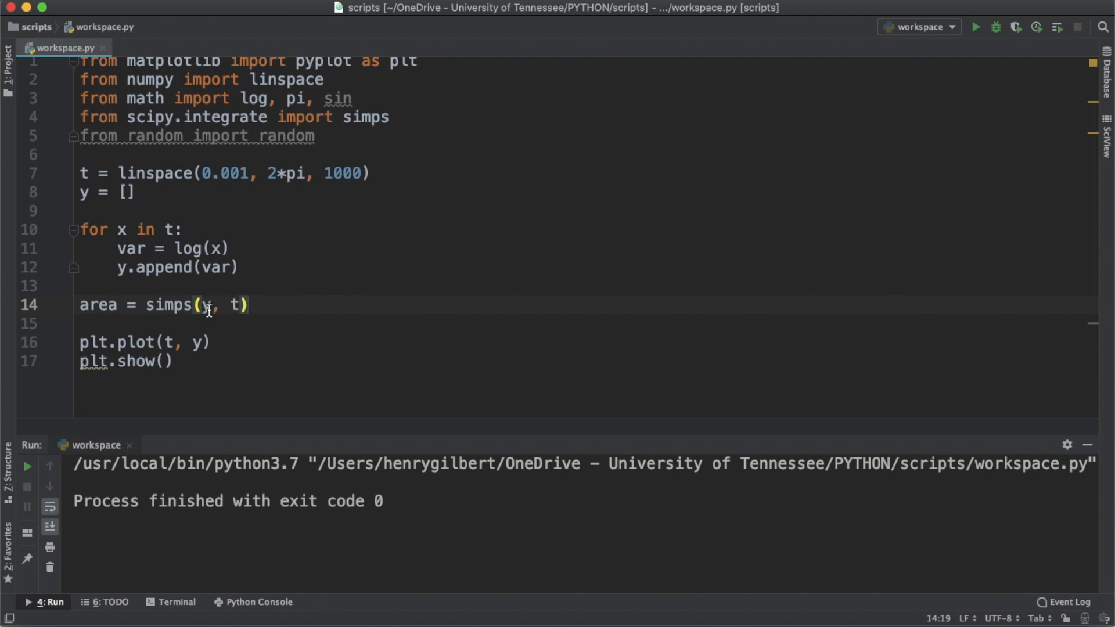
text(print()
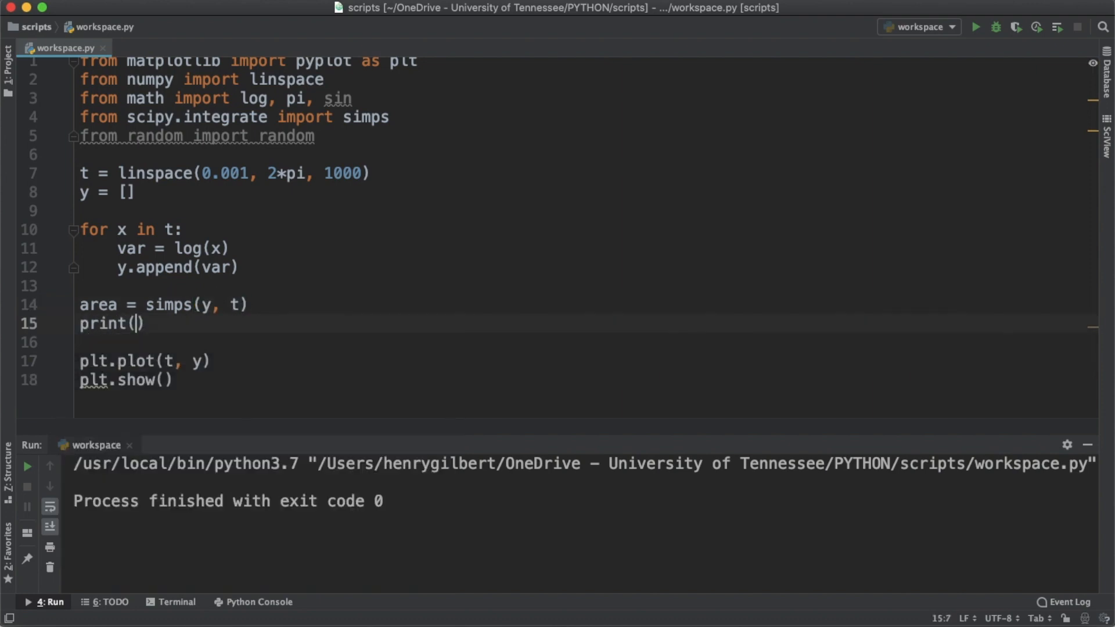
text(area)
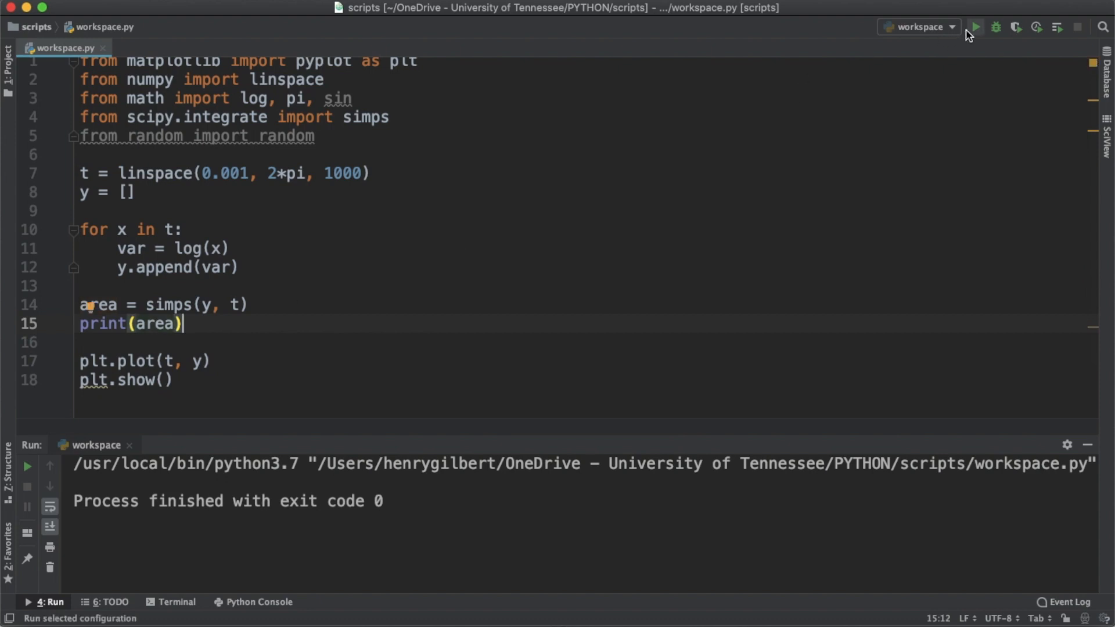
click(974, 27)
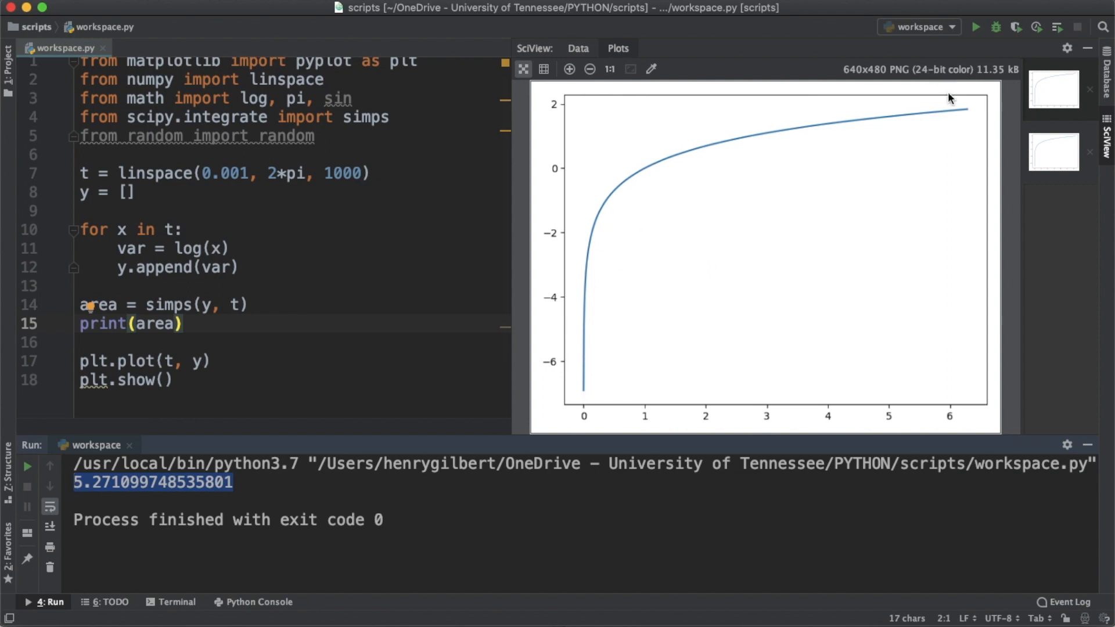
mouse_move(973, 154)
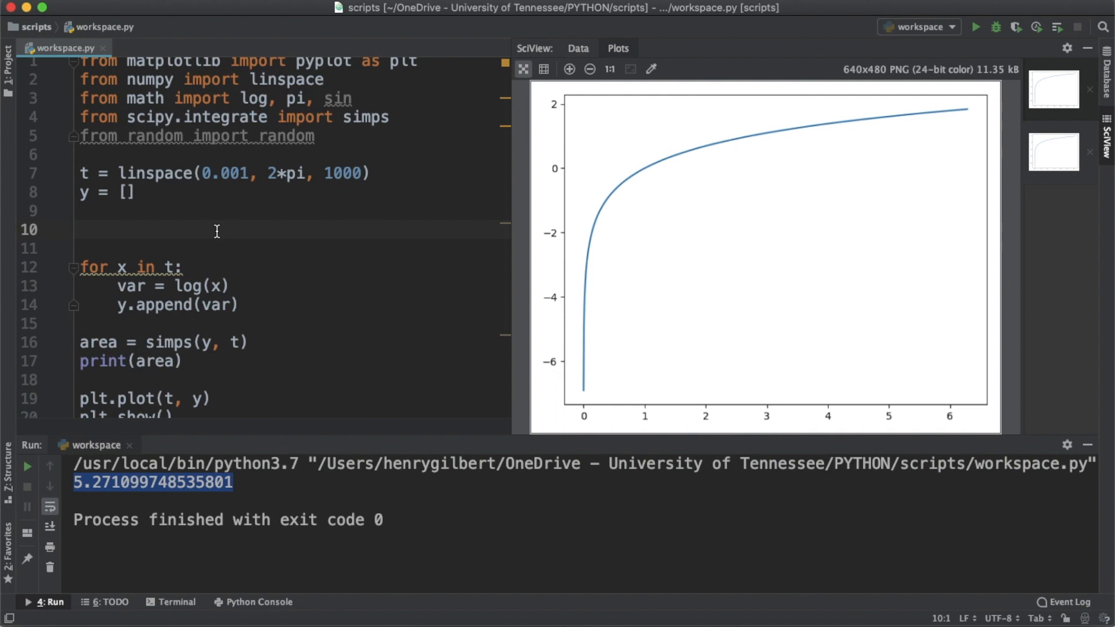
Define func = lambda x: x * log(x) - x as the antiderivative
text(func = lambda x:)
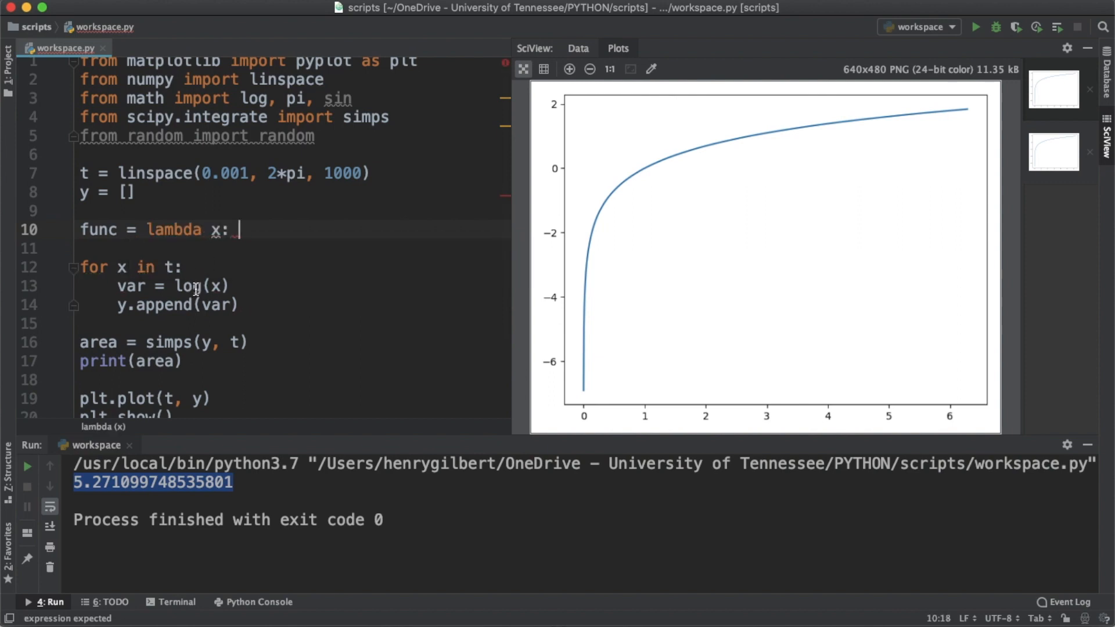
text(x * l)
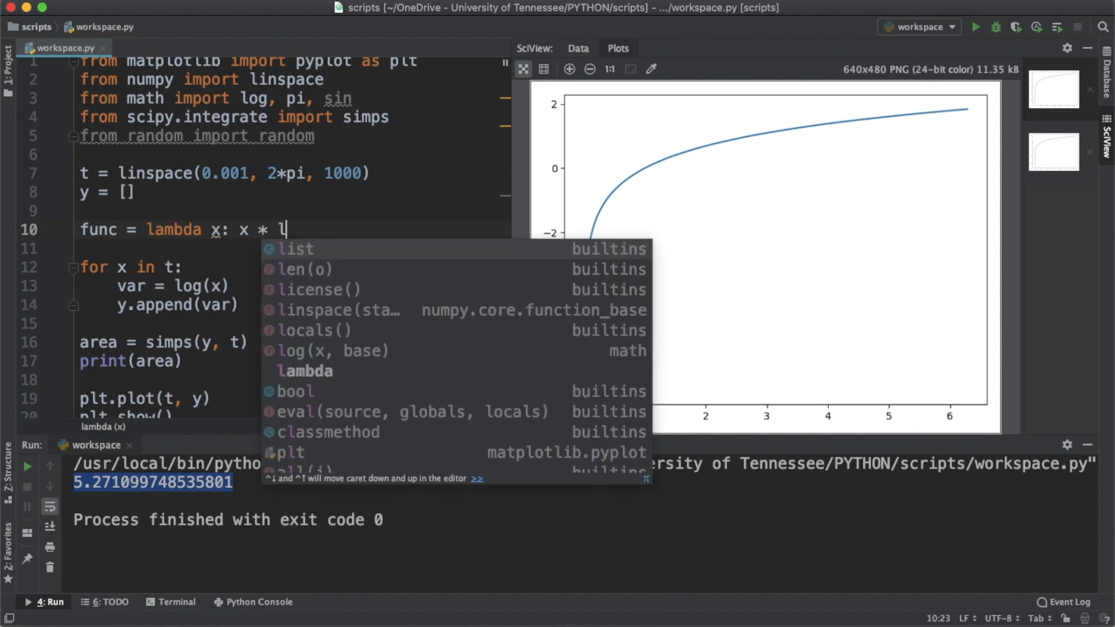
text(og(x) - x)
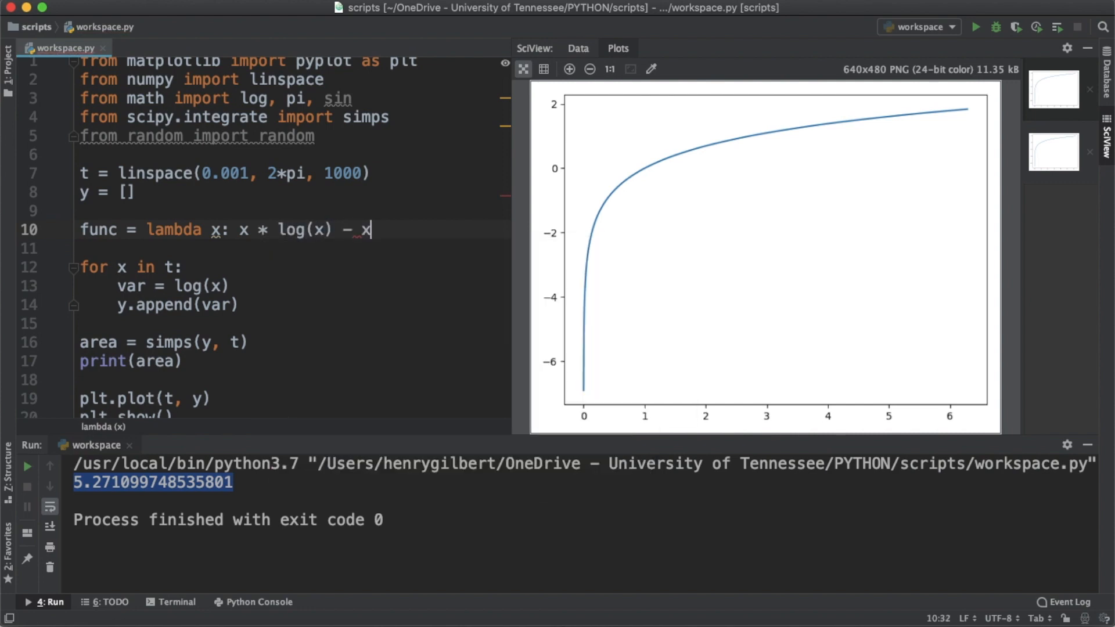
Evaluate ftoc = func(2.*pi) - func(0.001), print it and run, giving 5.272444628164916
text(ftoc =)
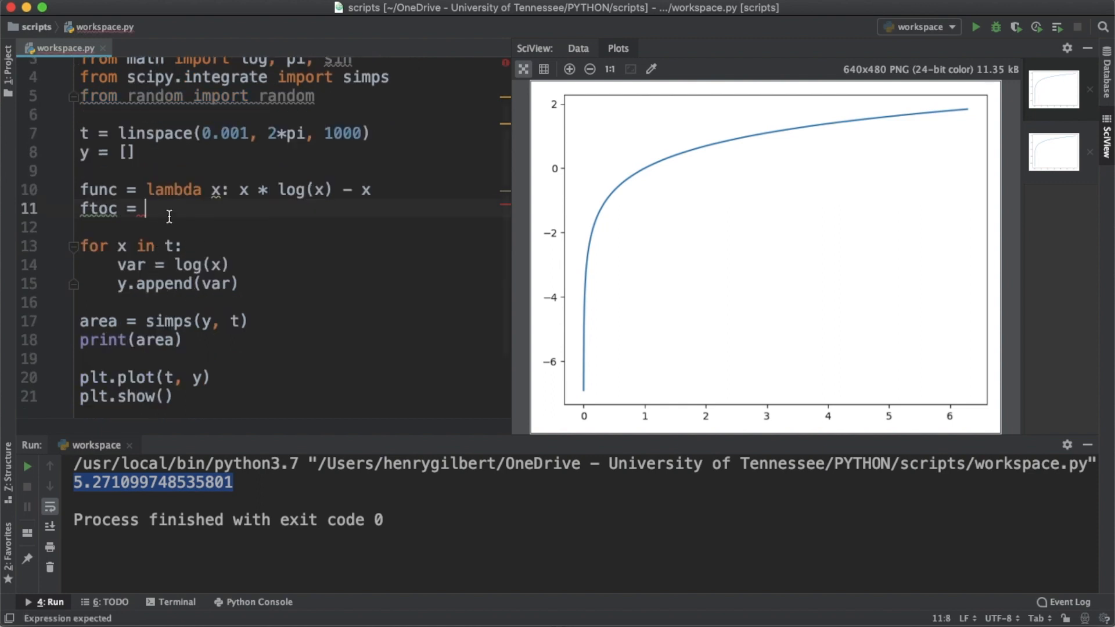
text(func()
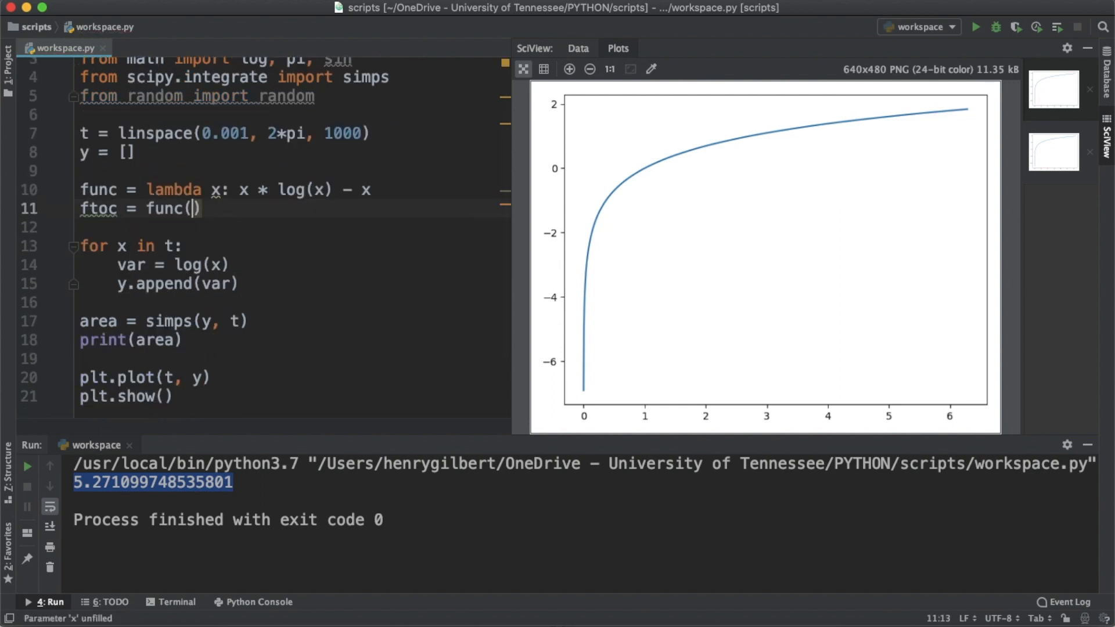
text(2.*pi)
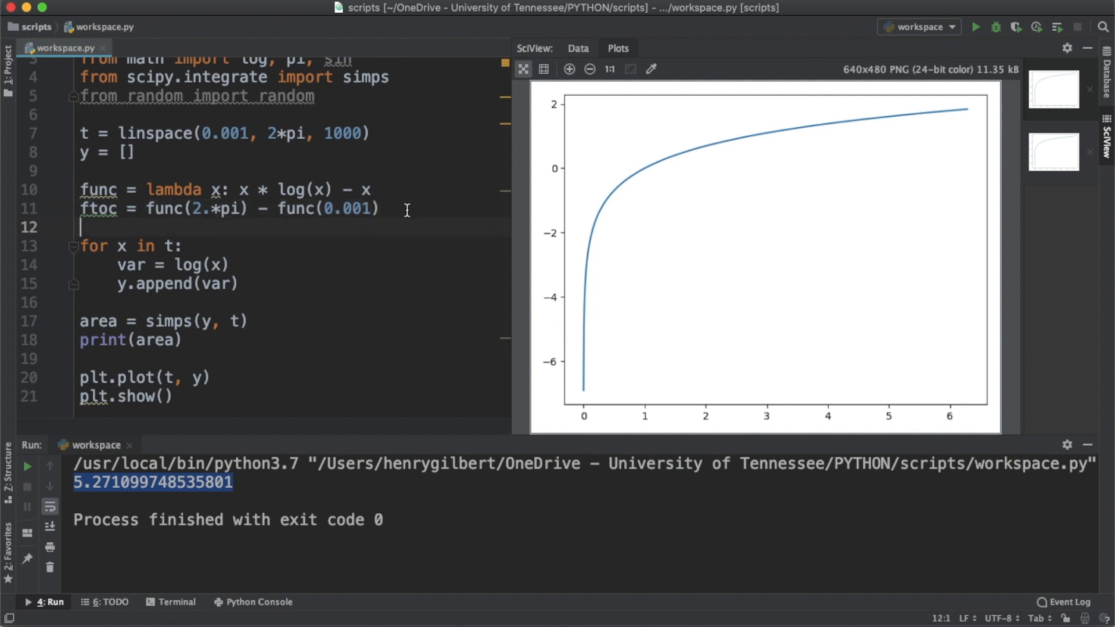
mouse_move(241, 349)
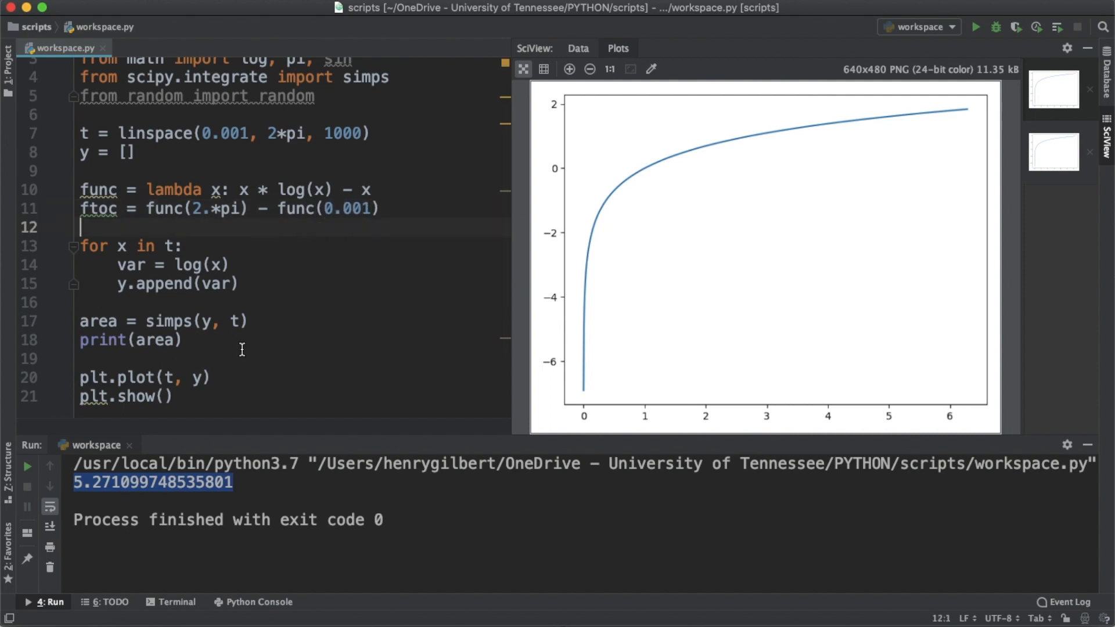
text(print(ftoc)
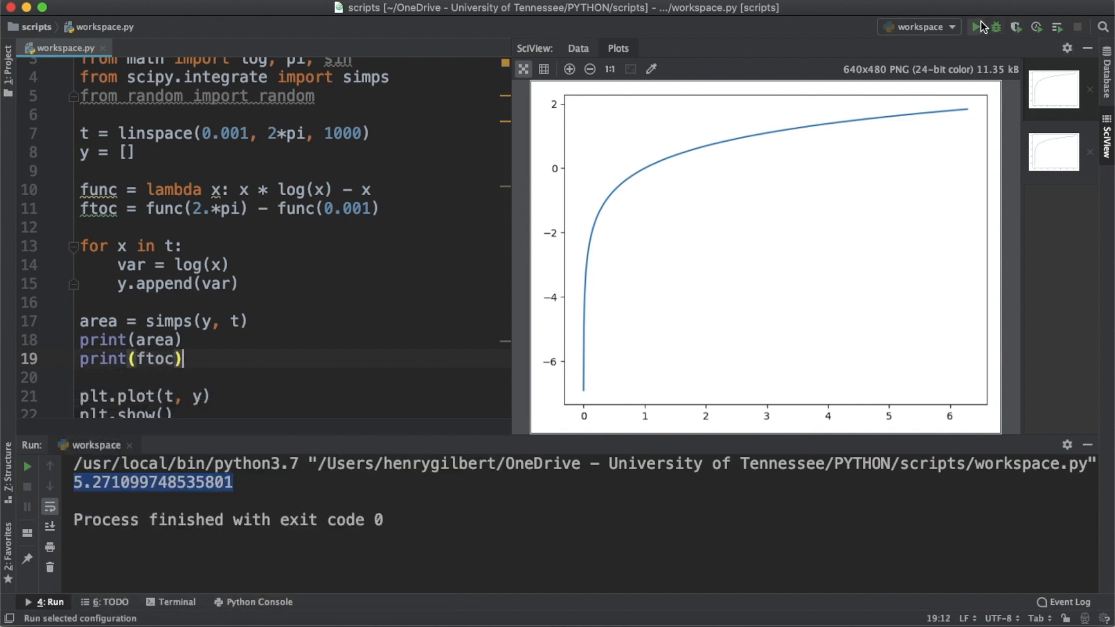
click(974, 27)
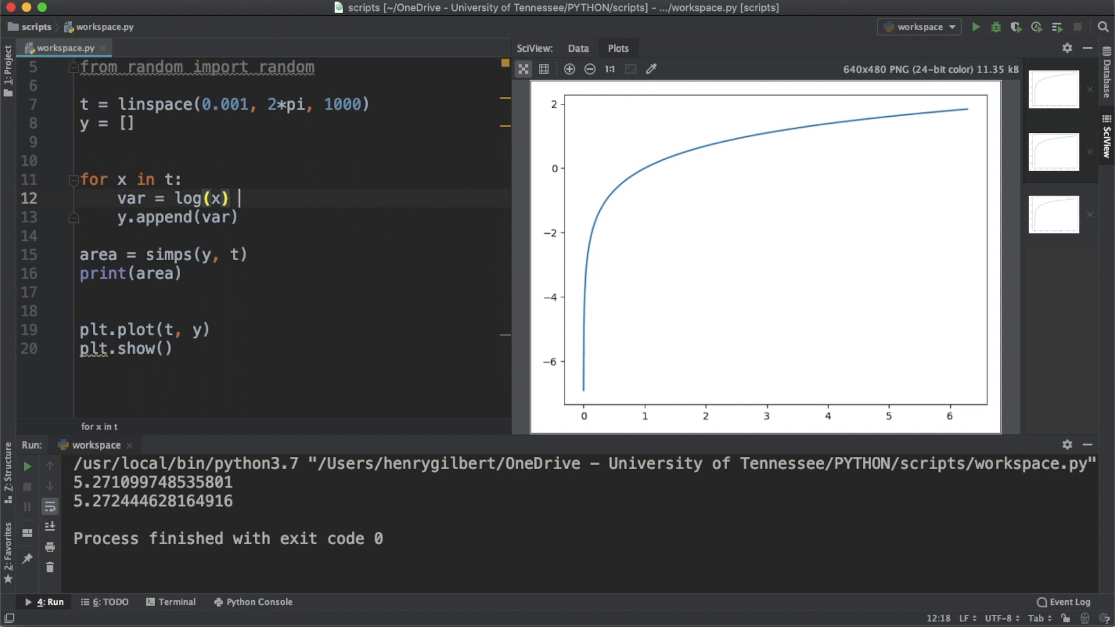
Add + (random() * random()) noise to the log(x) value in the loop
text(+)
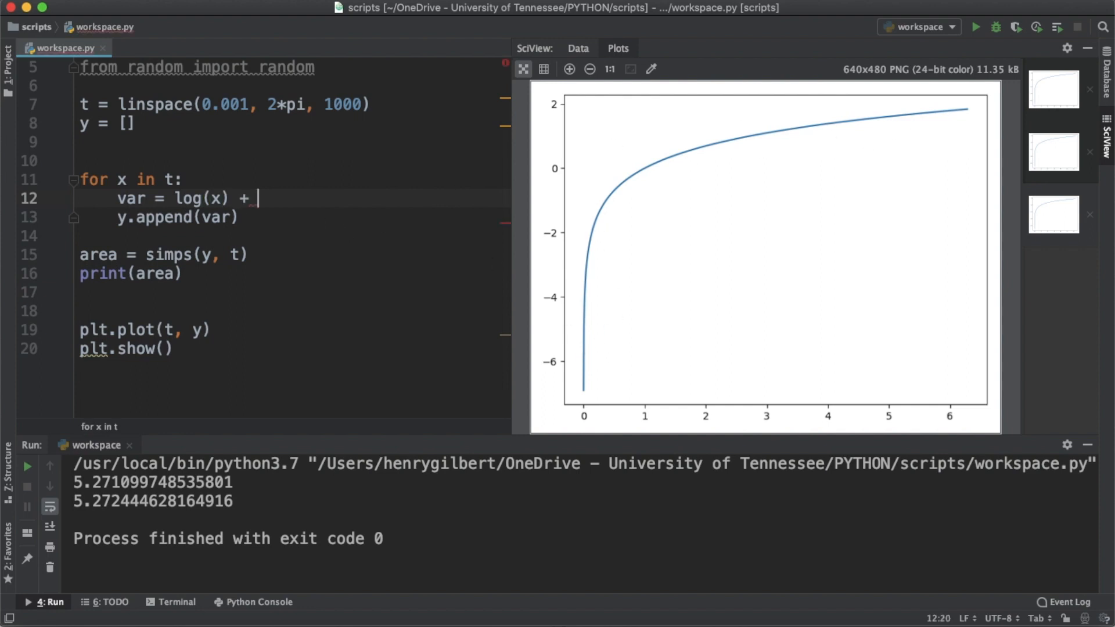
text(r)
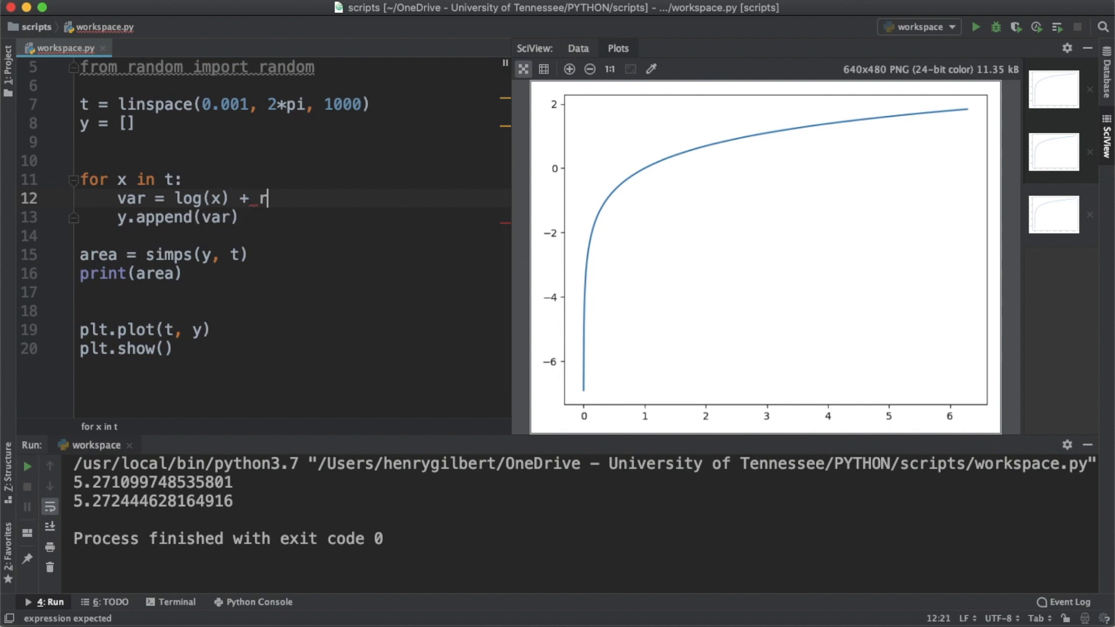
text(andom() * random()))
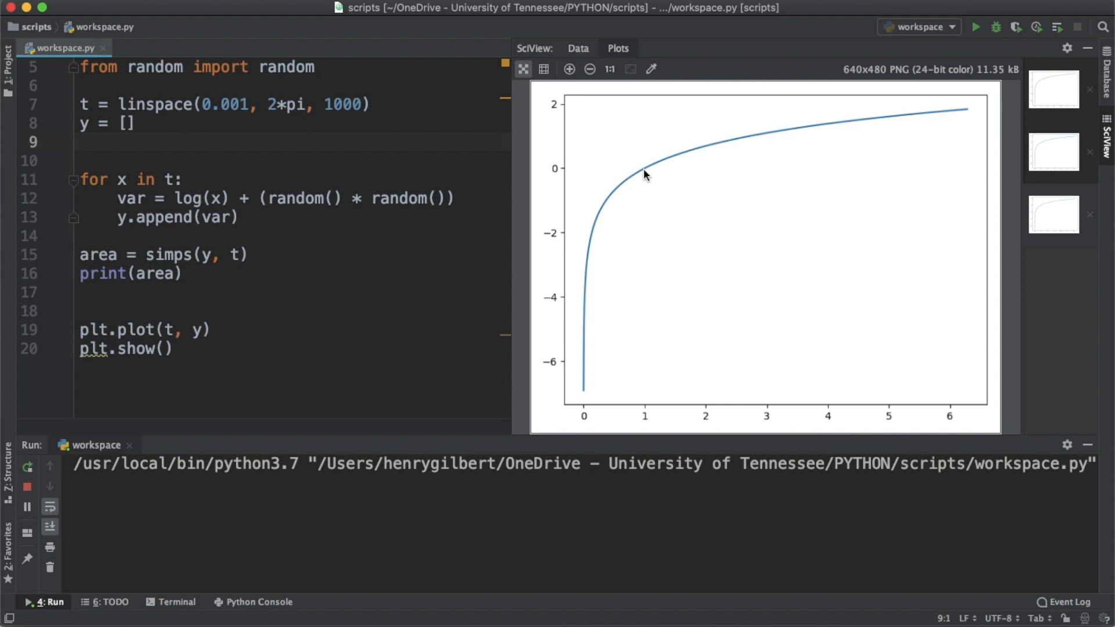
Run the noisy log version, printing area 6.786649494804787 and plotting the jagged curve
click(975, 26)
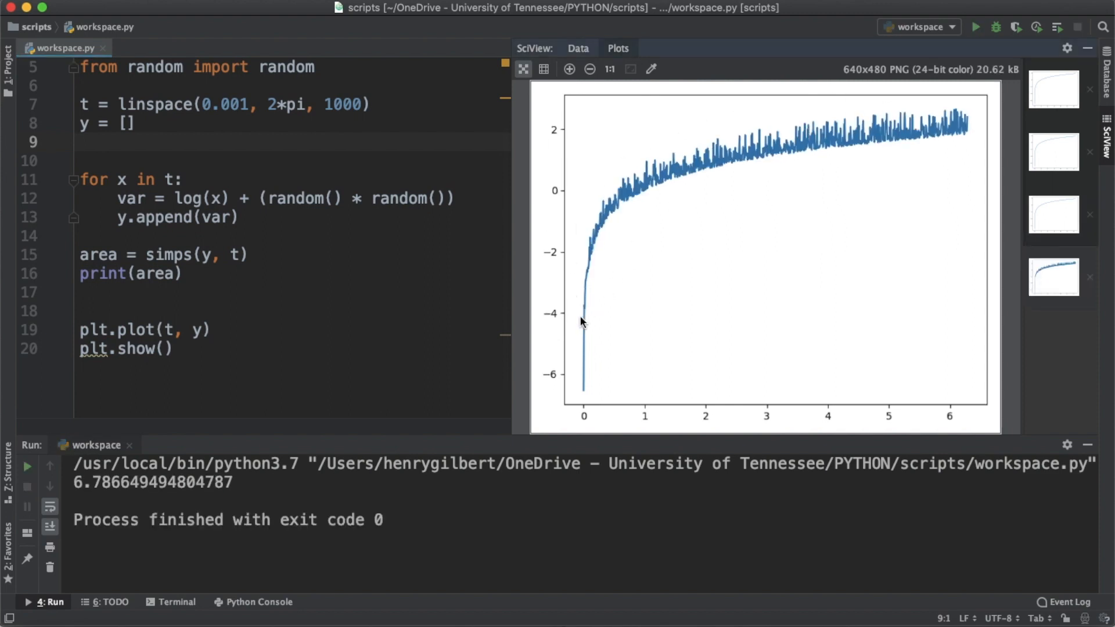
mouse_move(721, 168)
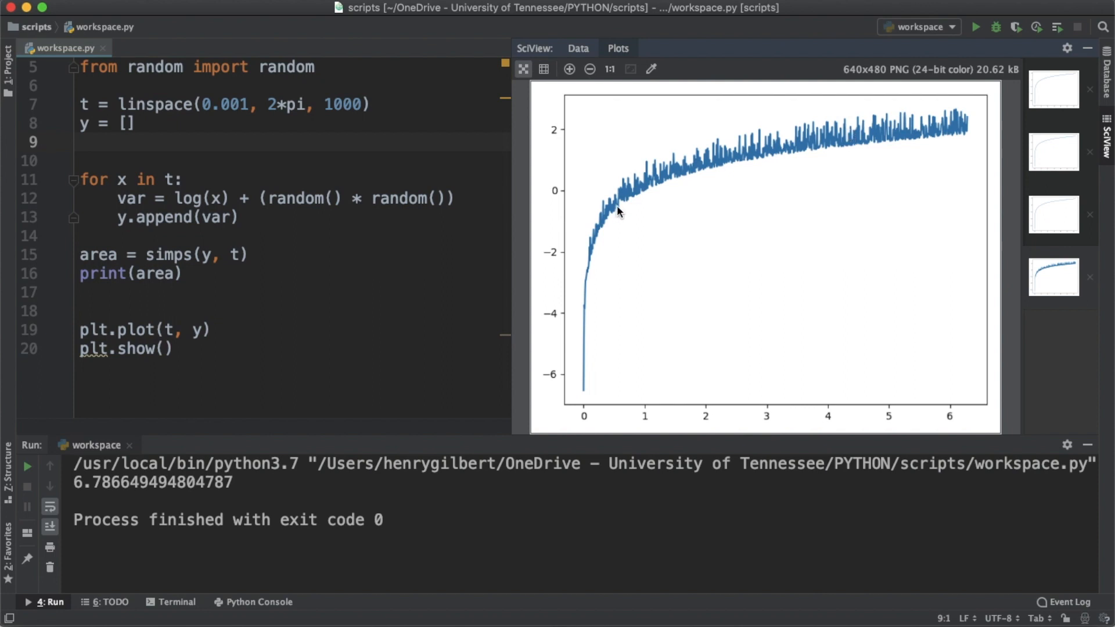
mouse_move(592, 257)
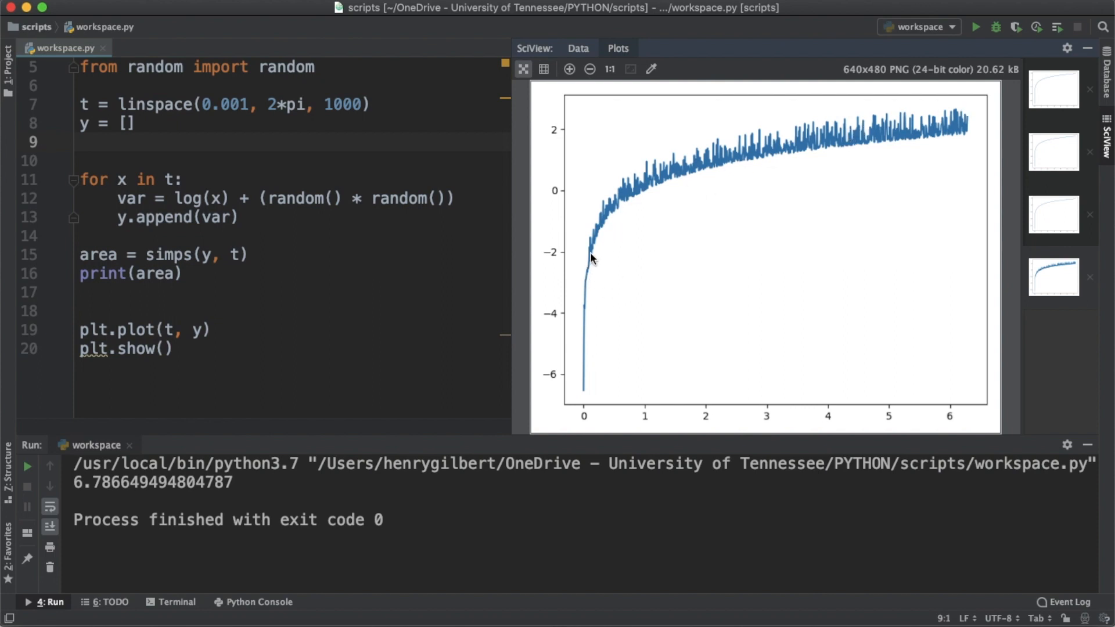
mouse_move(854, 147)
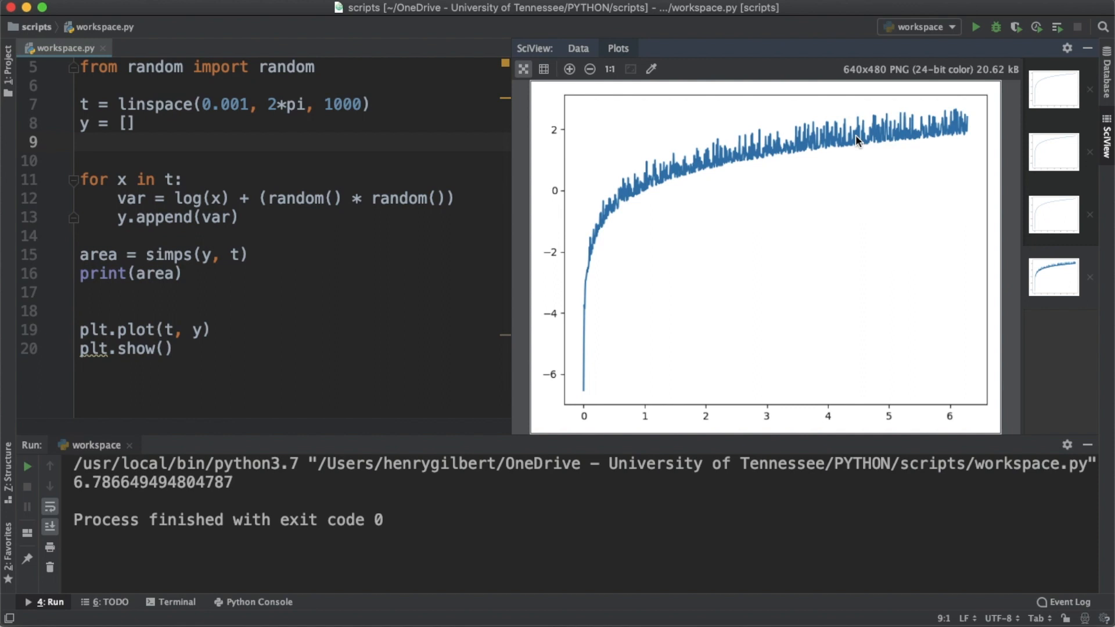
mouse_move(612, 194)
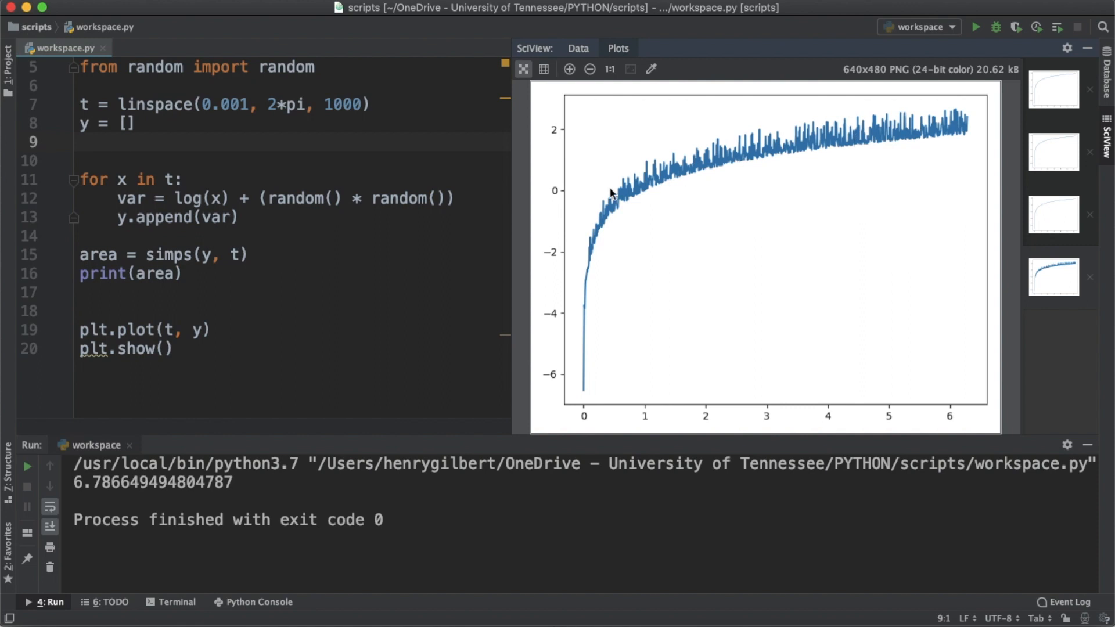
mouse_move(584, 313)
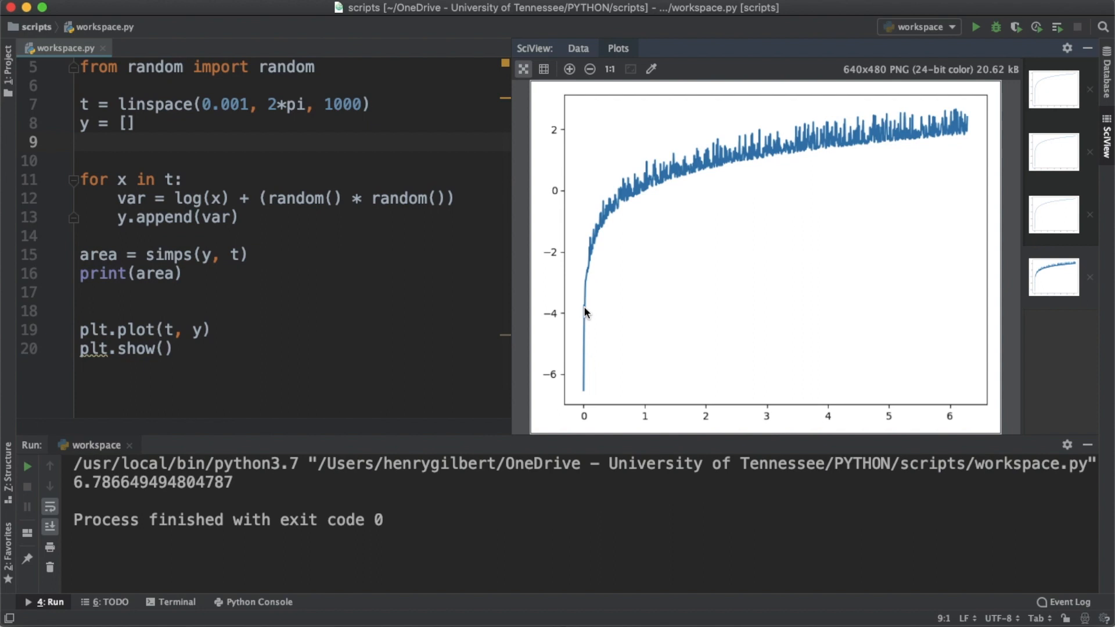
mouse_move(244, 277)
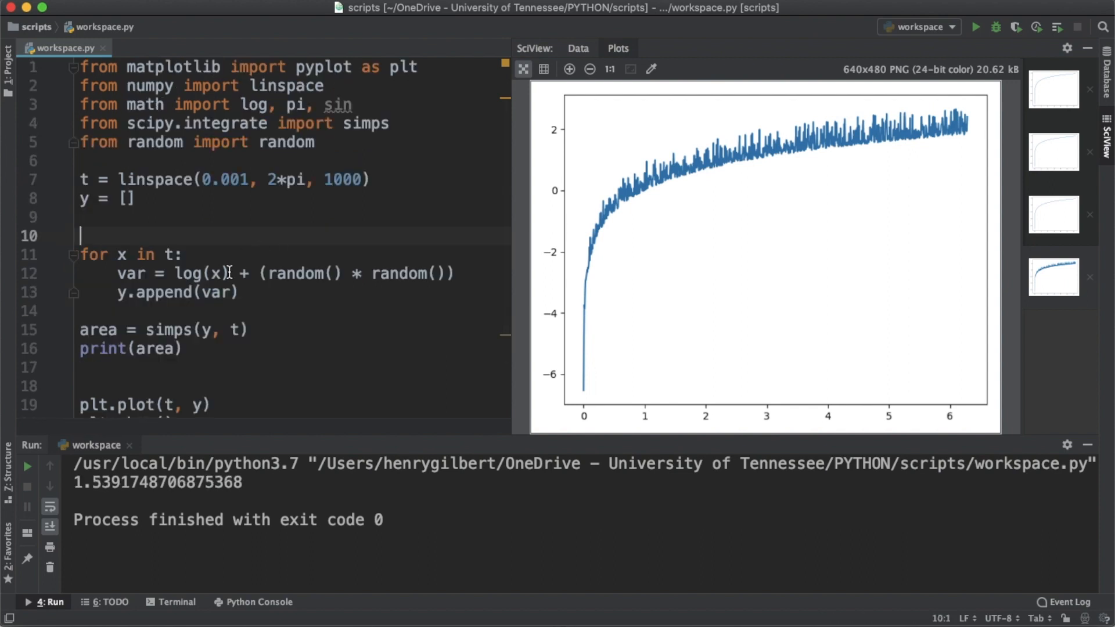
Replace log with sin in the loop so the noisy sine wave is computed
double_click(199, 273)
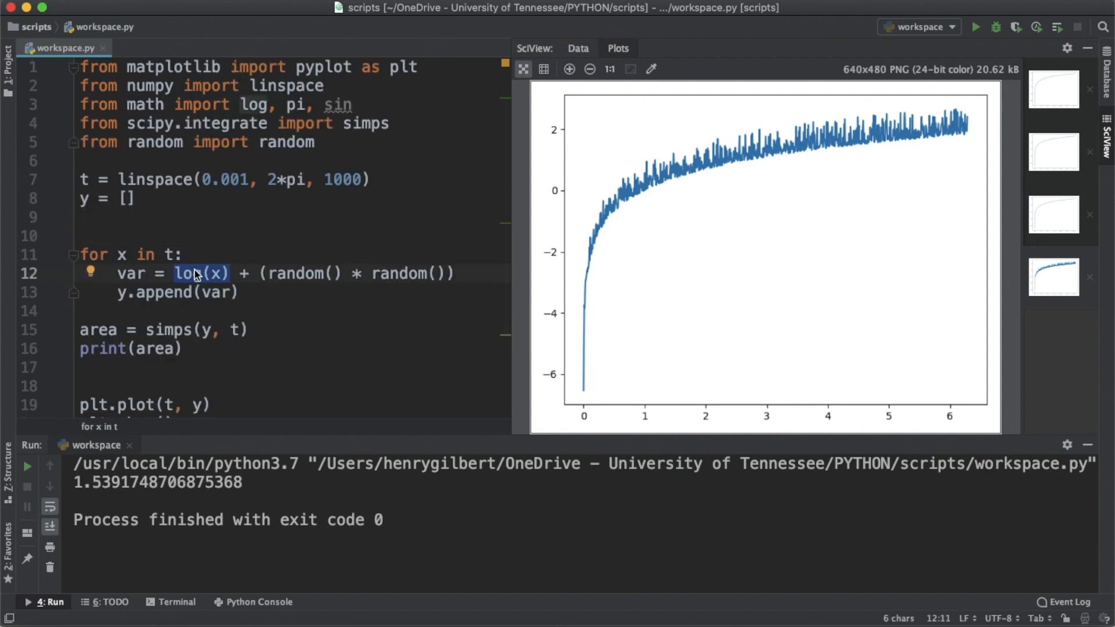
text(sin)
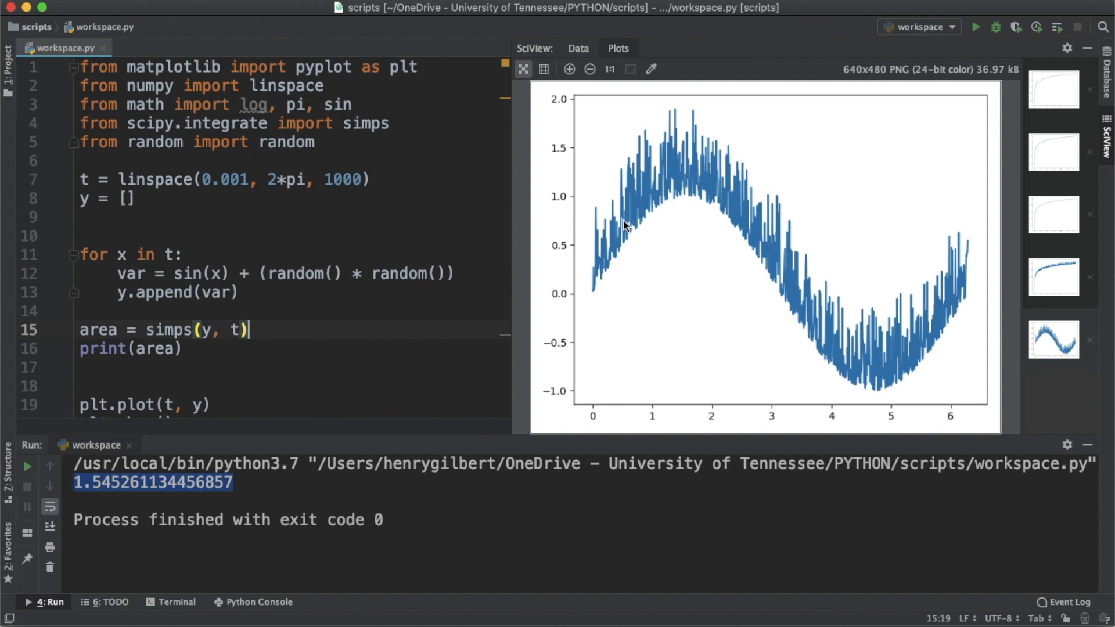
mouse_move(616, 243)
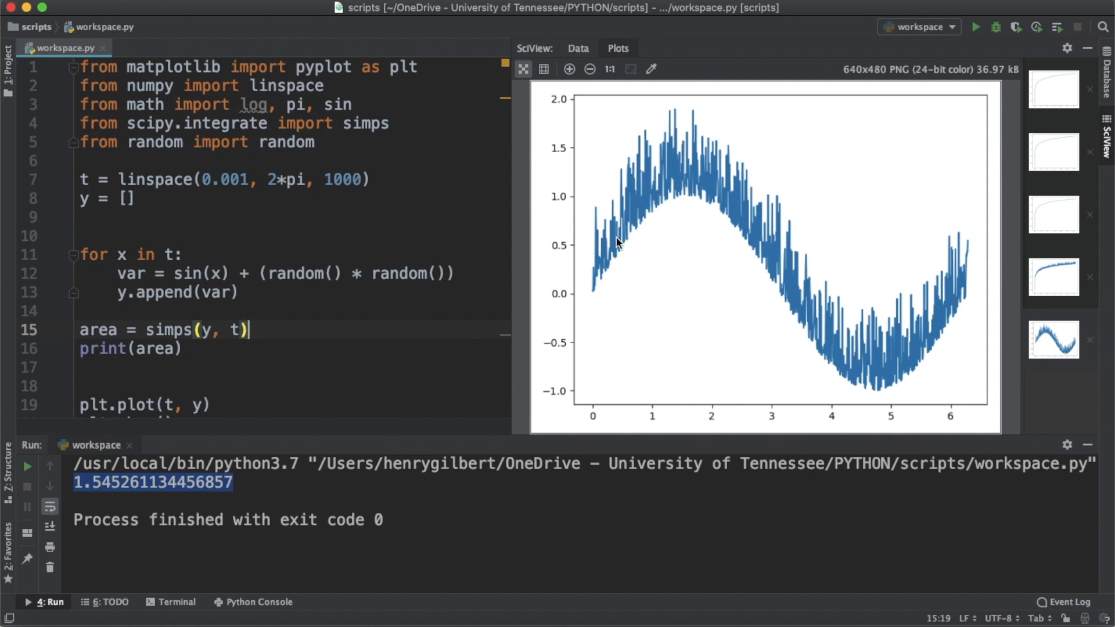
mouse_move(805, 334)
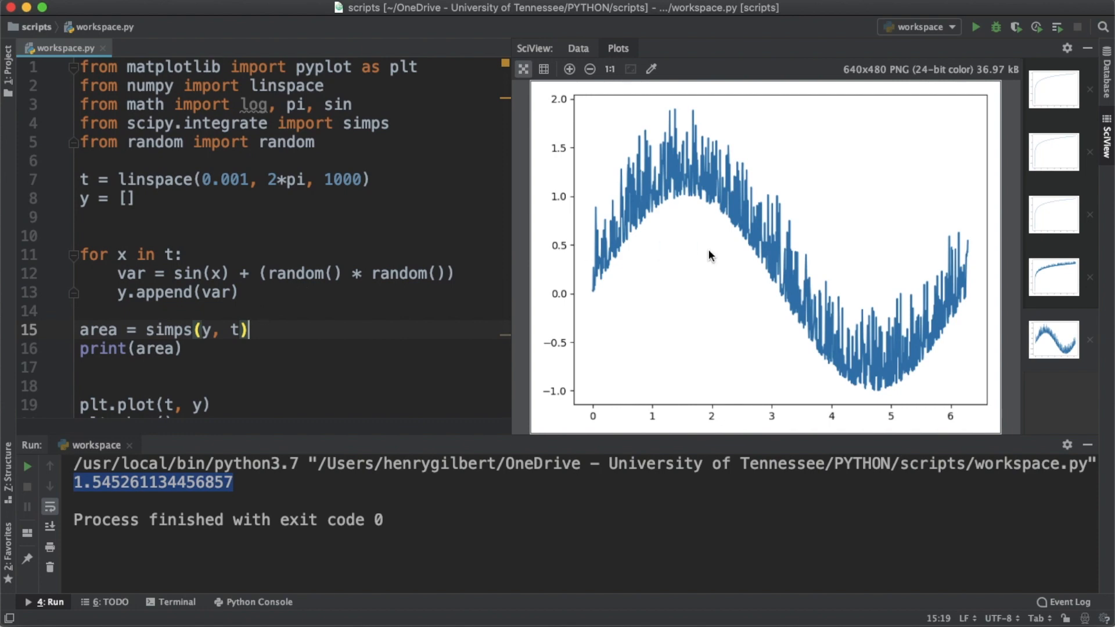
mouse_move(572, 268)
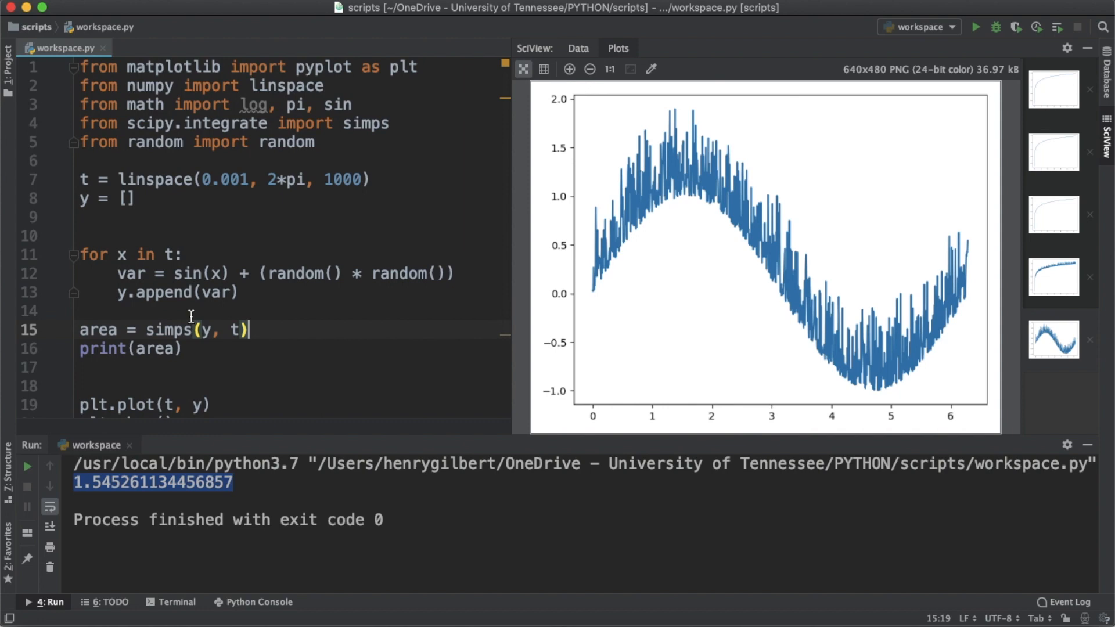
mouse_move(213, 232)
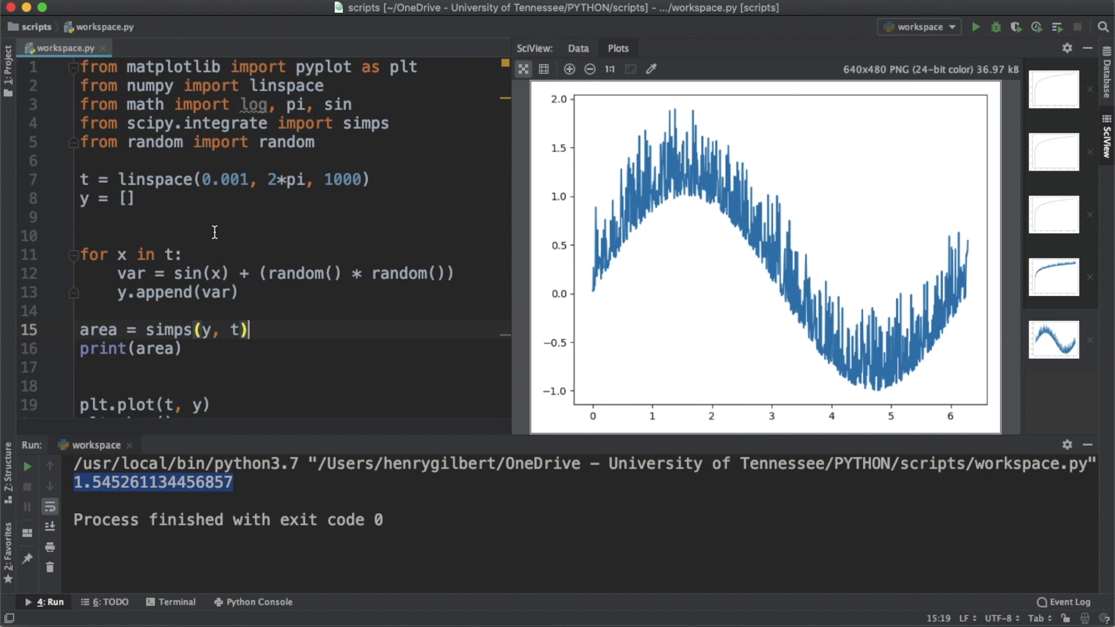